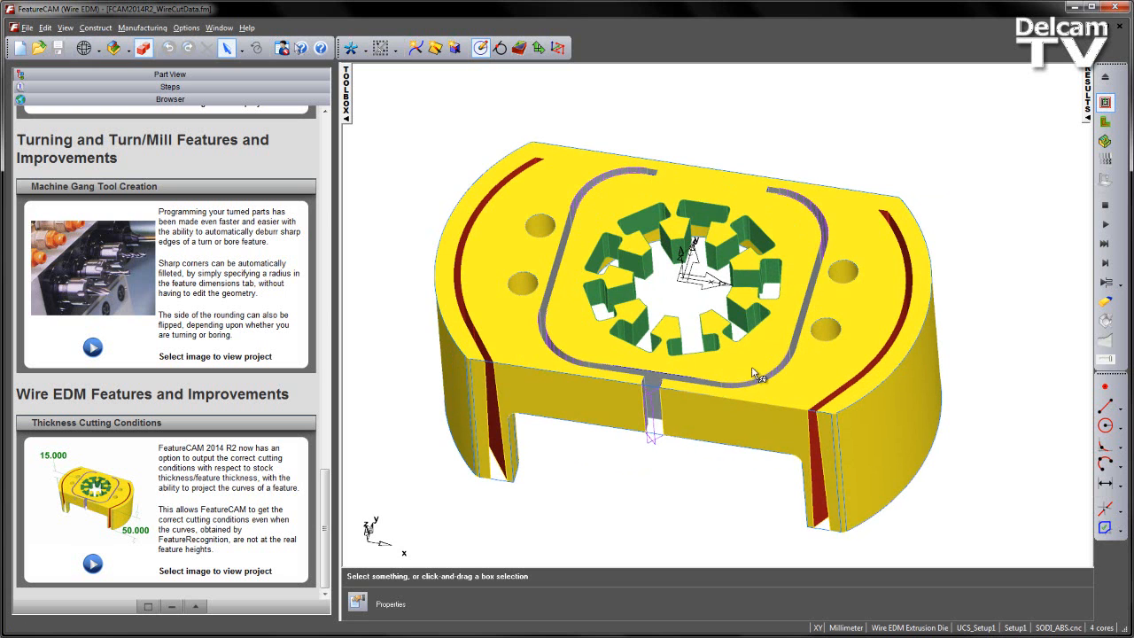
mouse_move(610, 191)
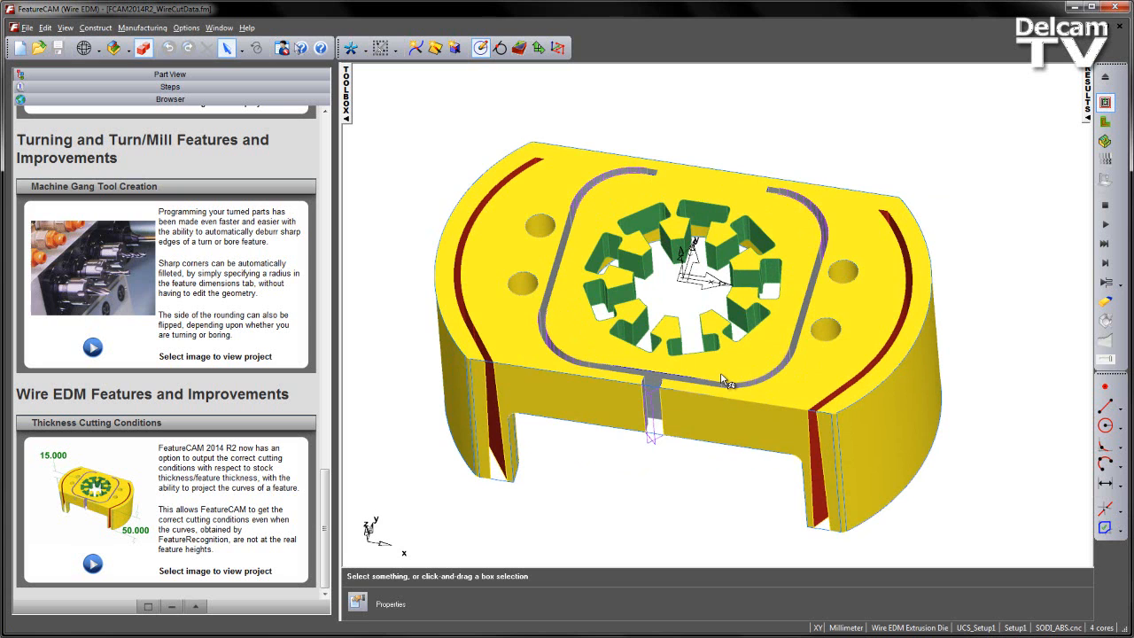
Switch the left panel to the Part View tree with setup, solids and layers
left_click(173, 75)
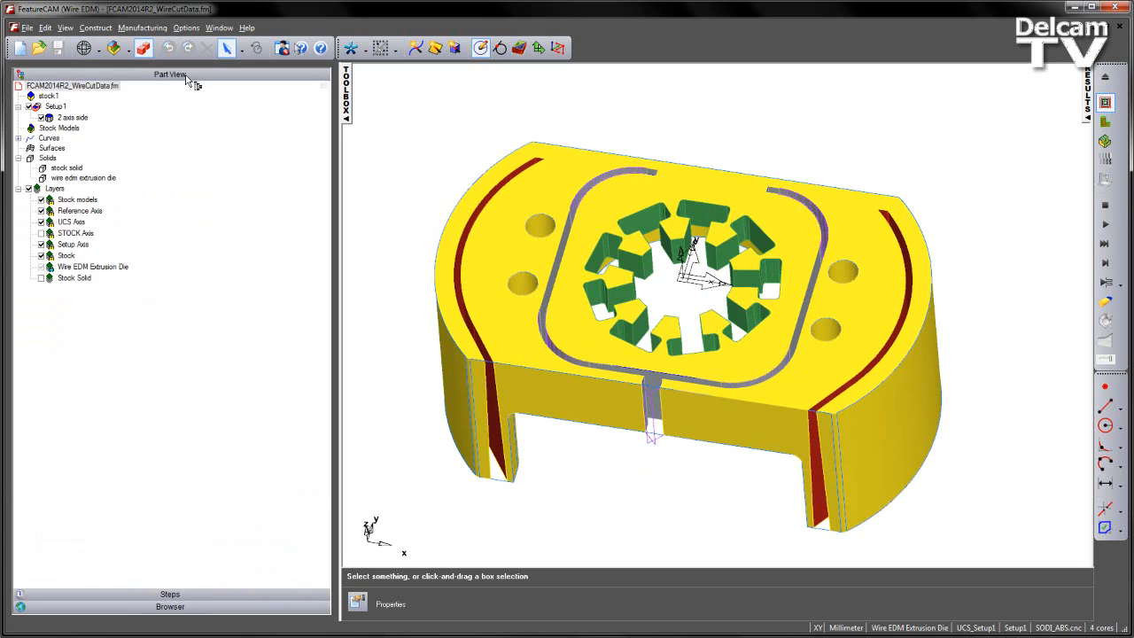
Select the '2 axis side' feature under Setup1 in the part tree
left_click(69, 86)
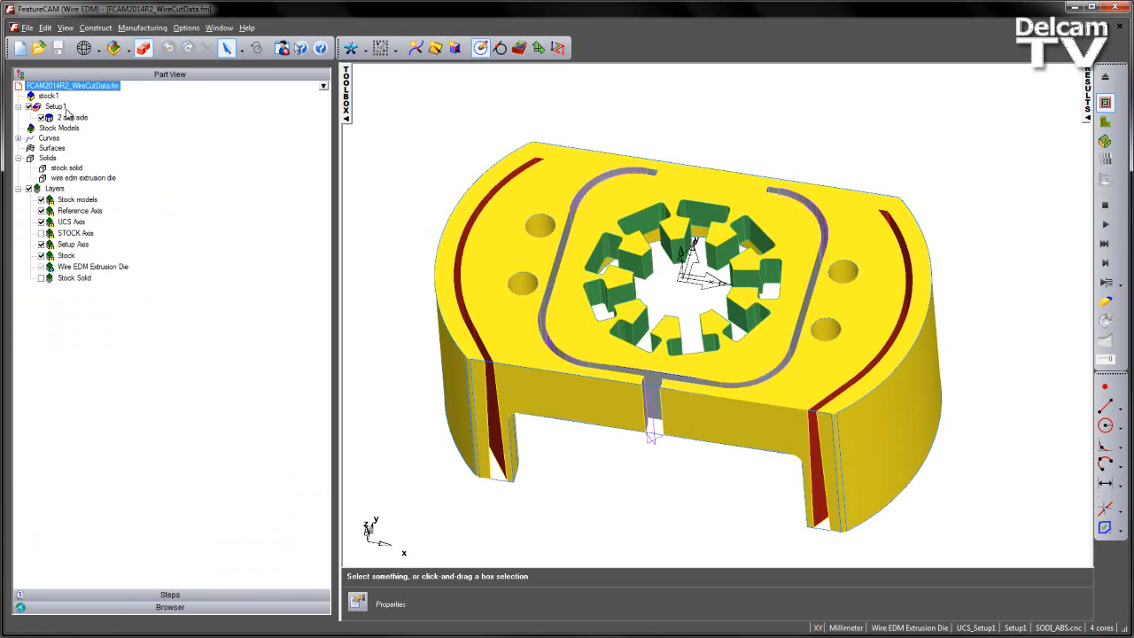
left_click(69, 116)
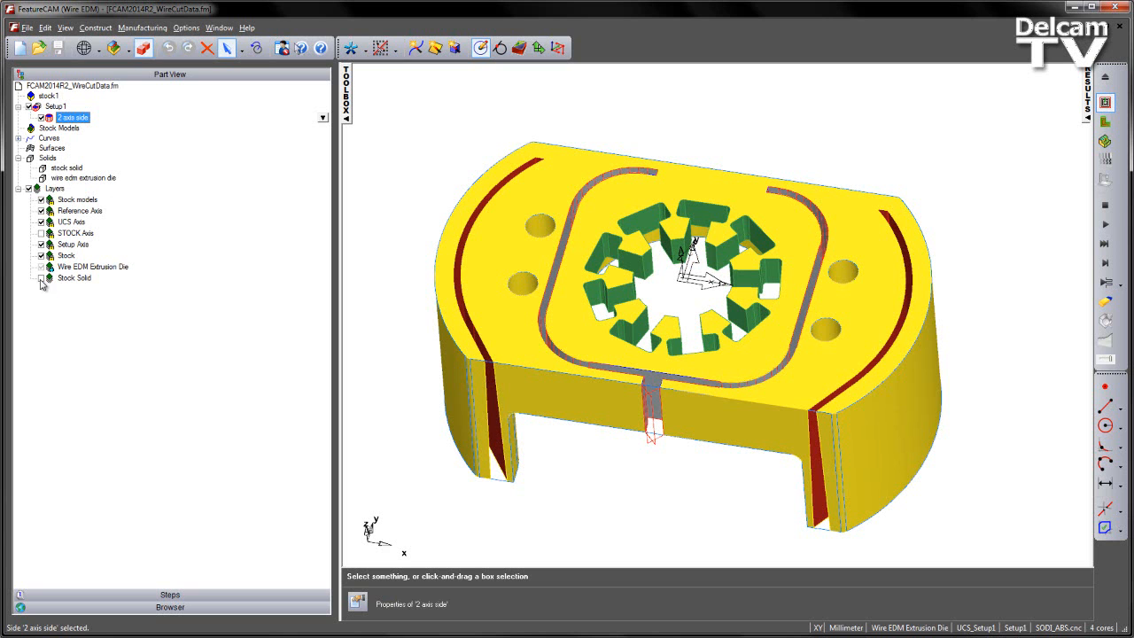
Turn on Stock Solid, then hide the extrusion die solid and the '2 axis side' feature
left_click(41, 277)
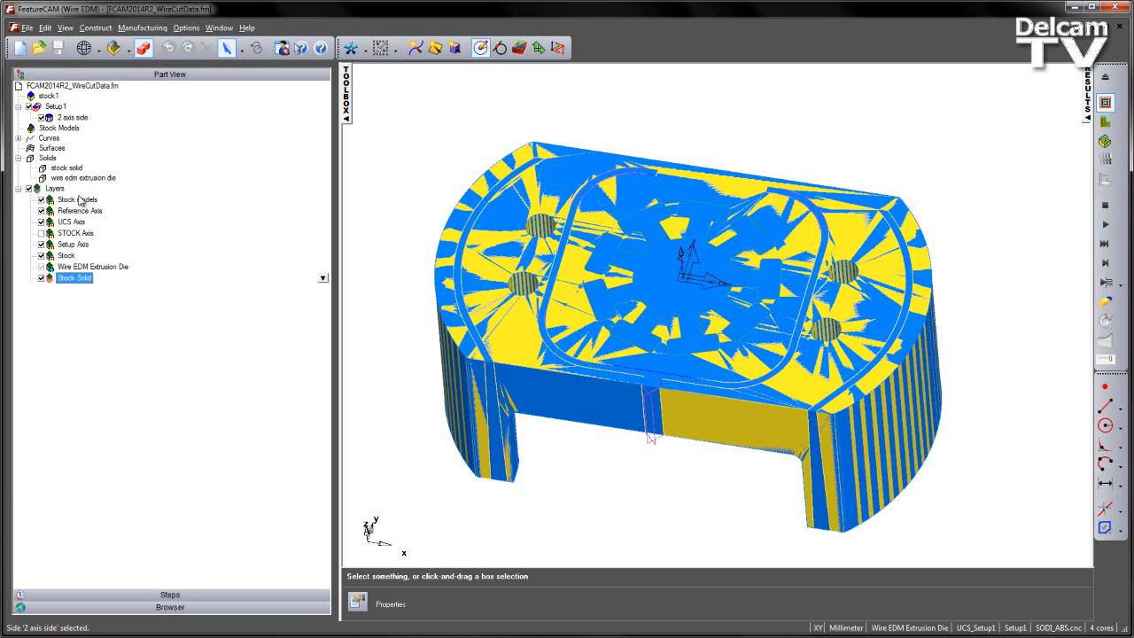
right_click(84, 177)
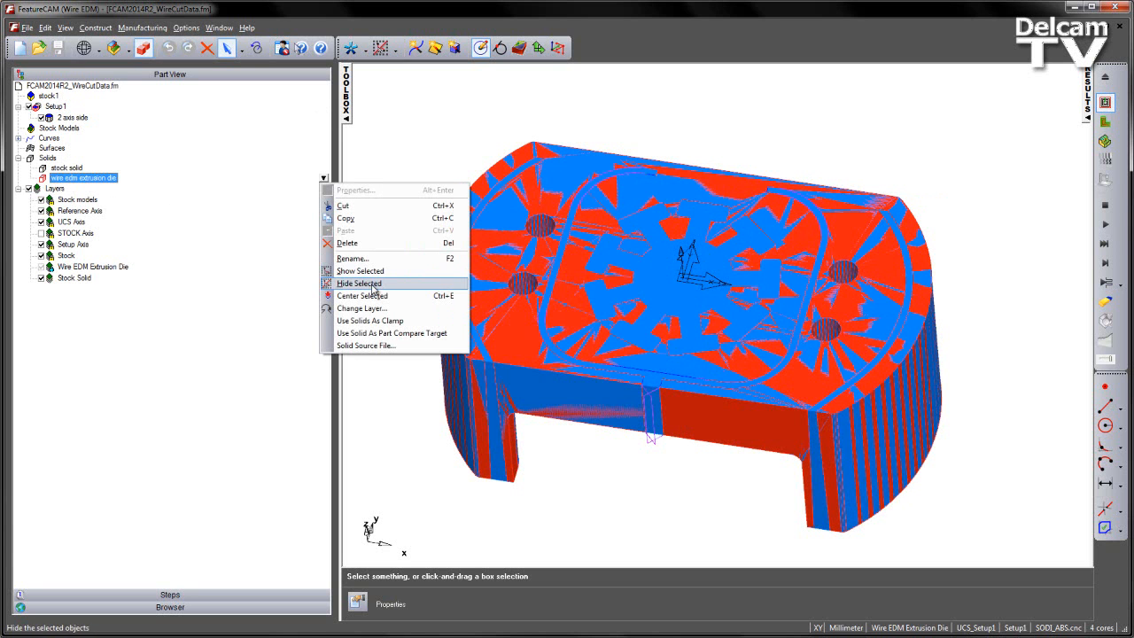
left_click(359, 283)
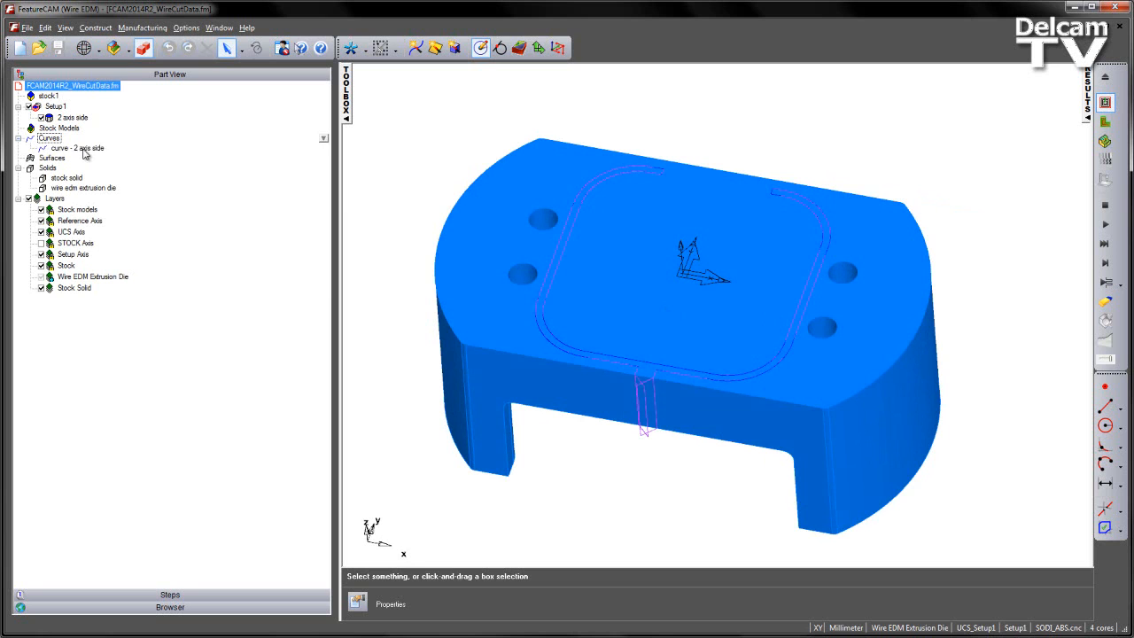
right_click(78, 148)
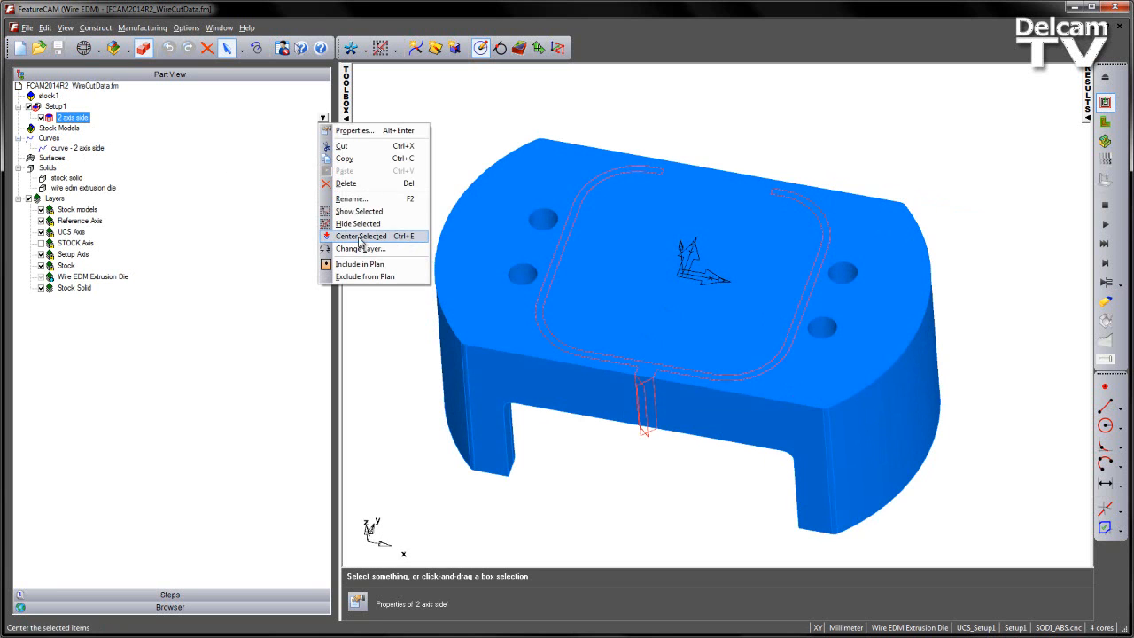
left_click(362, 236)
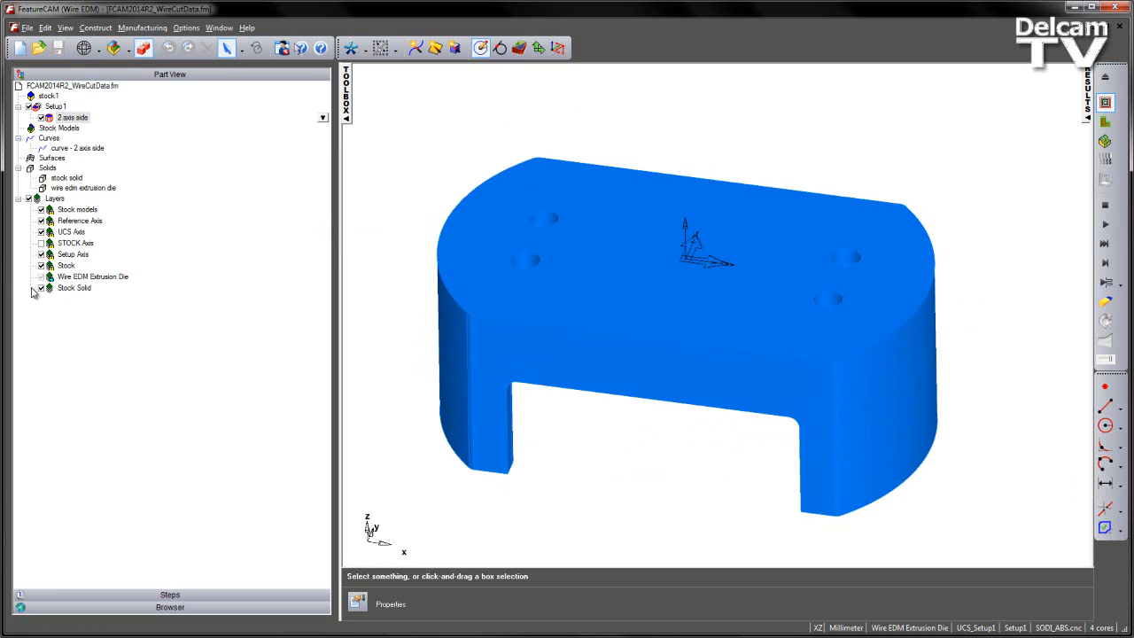
right_click(82, 187)
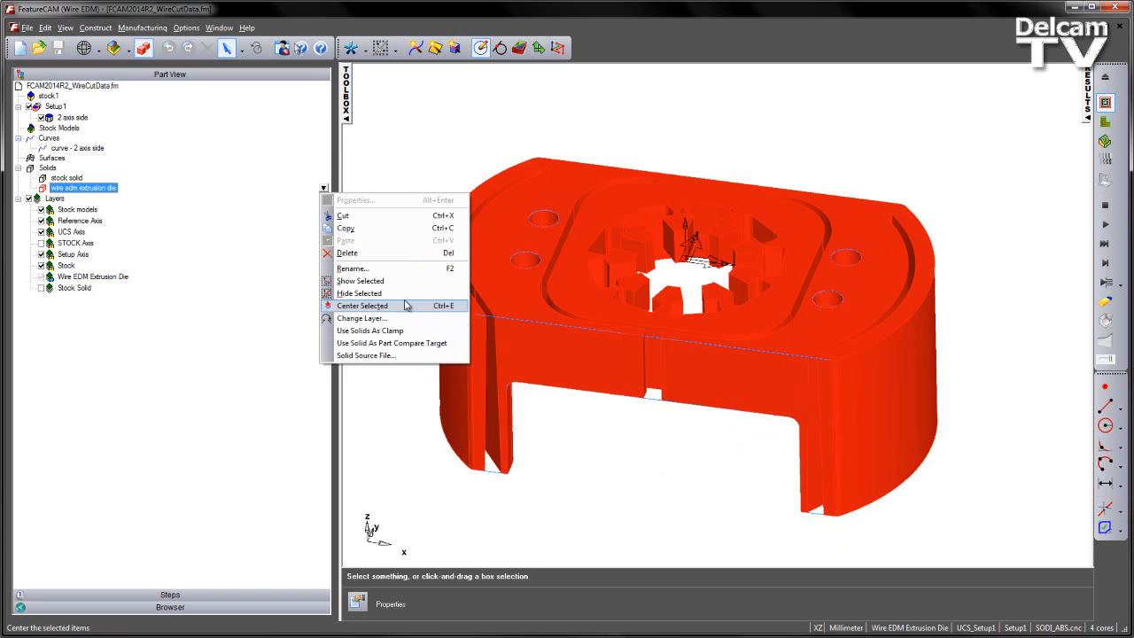
Show the die solid again and select all green cavity faces by colour
left_click(365, 306)
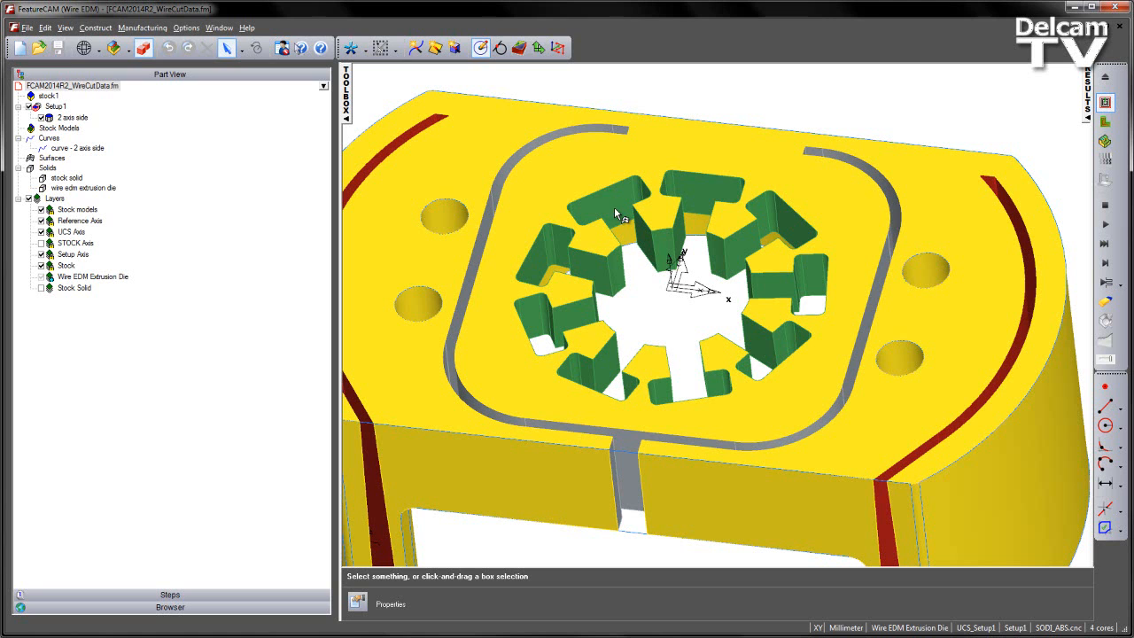
mouse_move(614, 208)
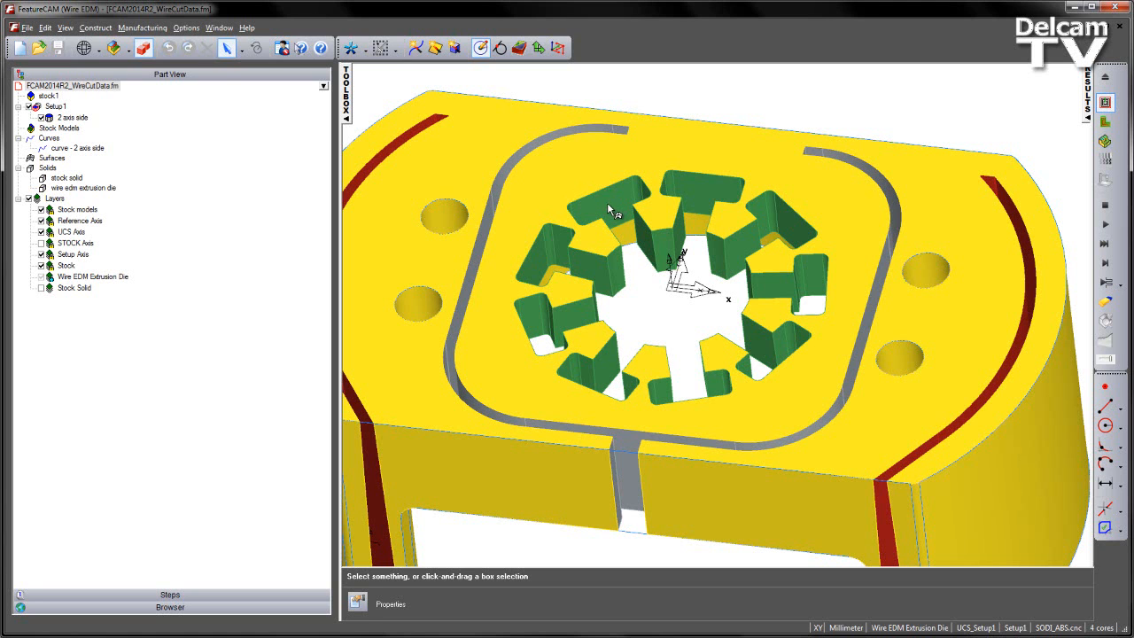
left_click(609, 210)
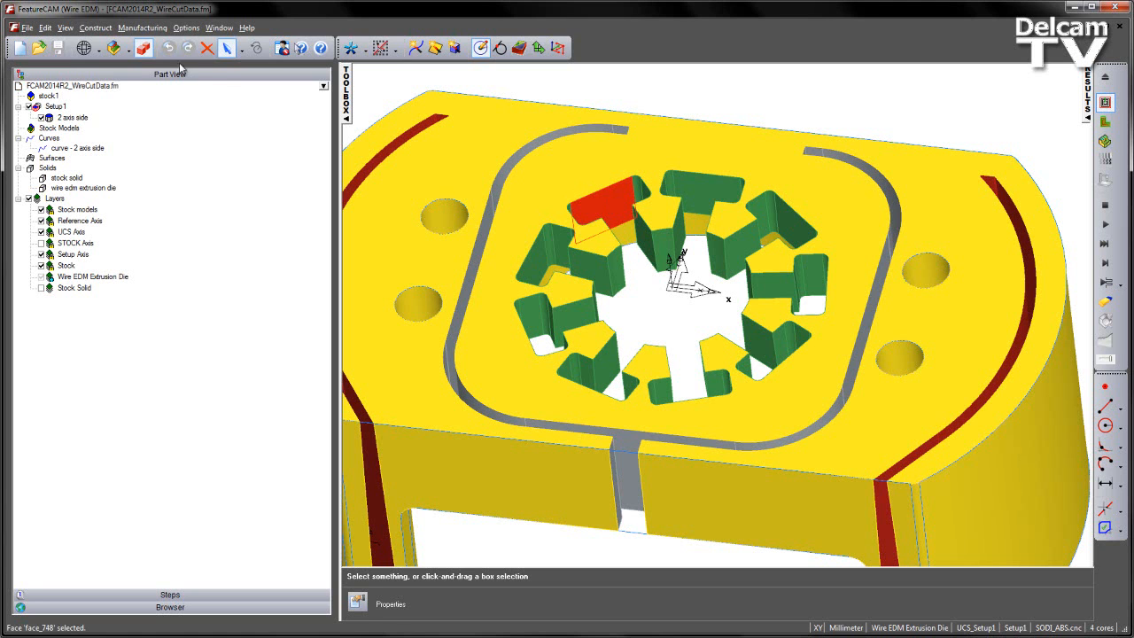
left_click(44, 28)
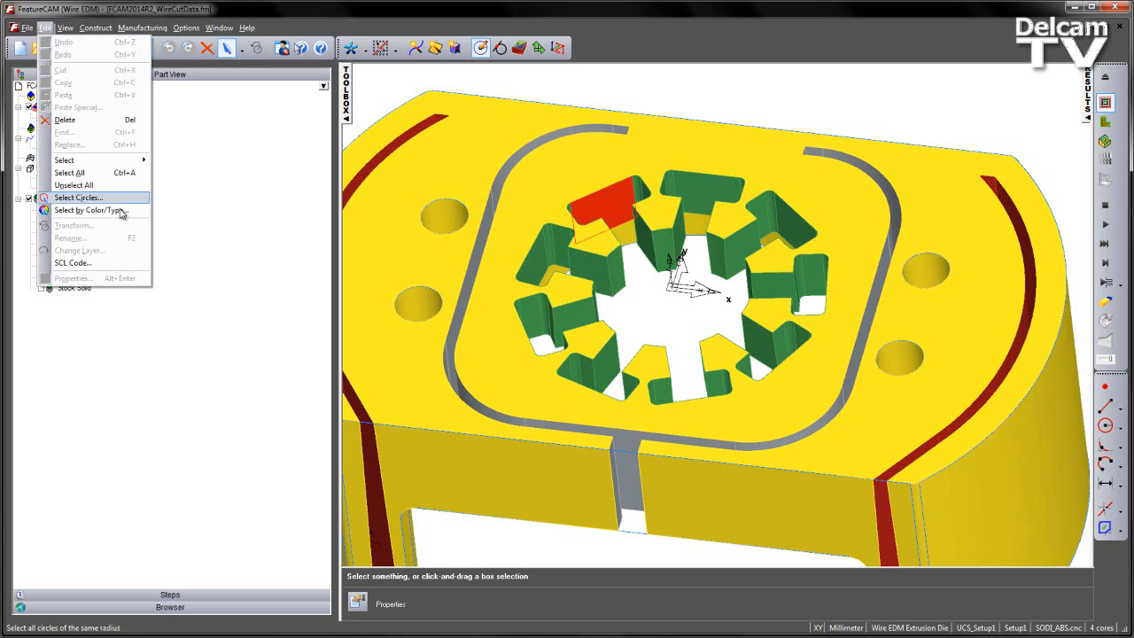
left_click(85, 211)
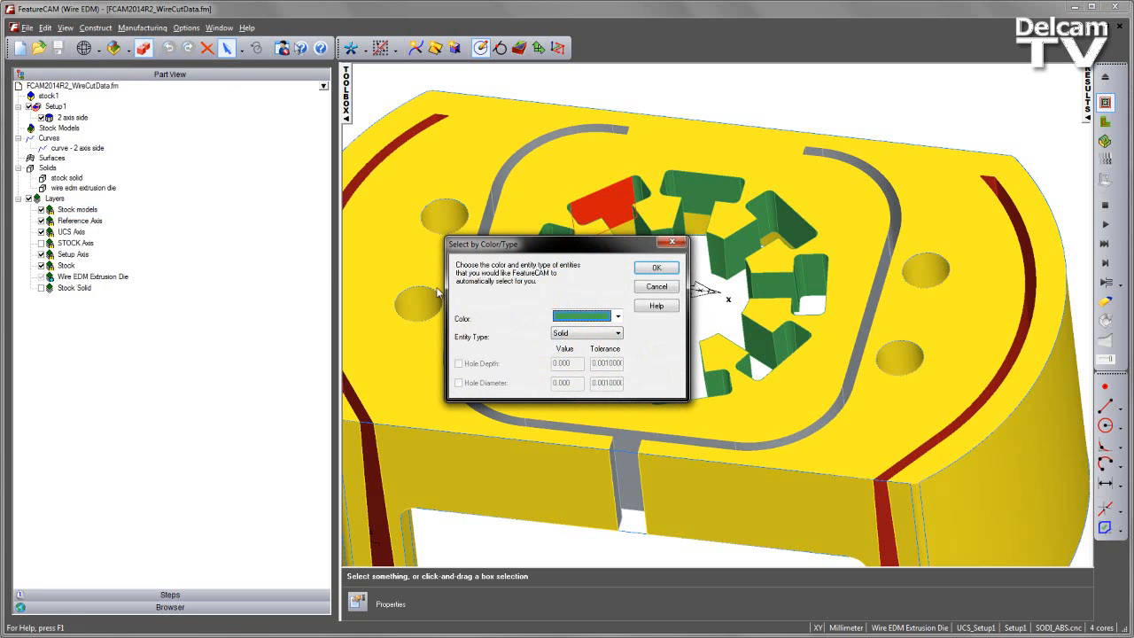
left_click(654, 267)
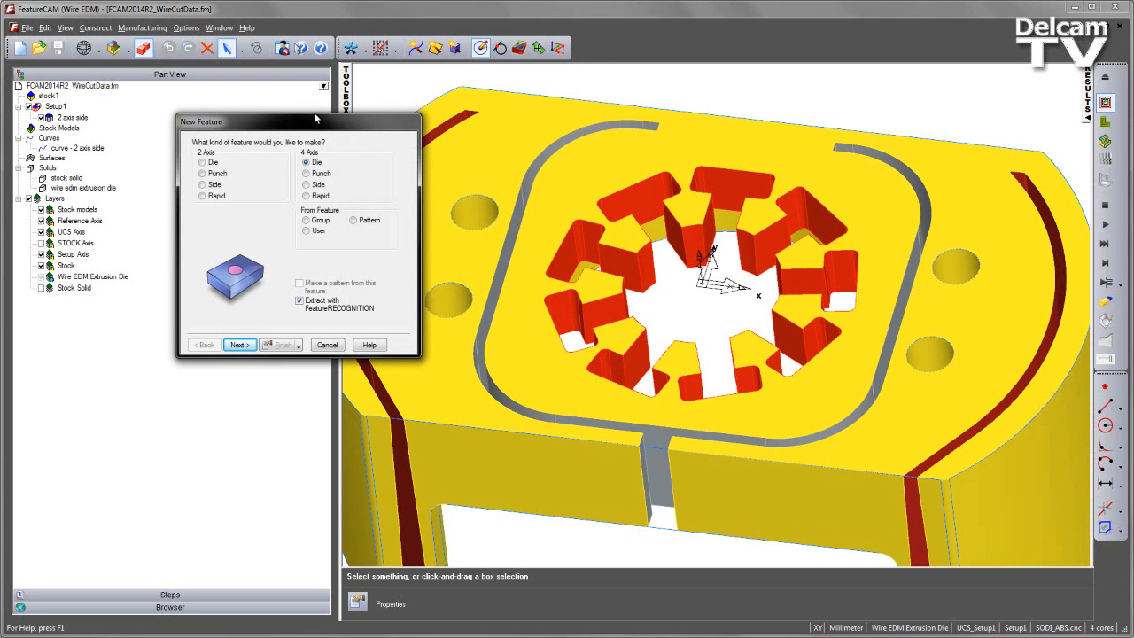
mouse_move(258, 305)
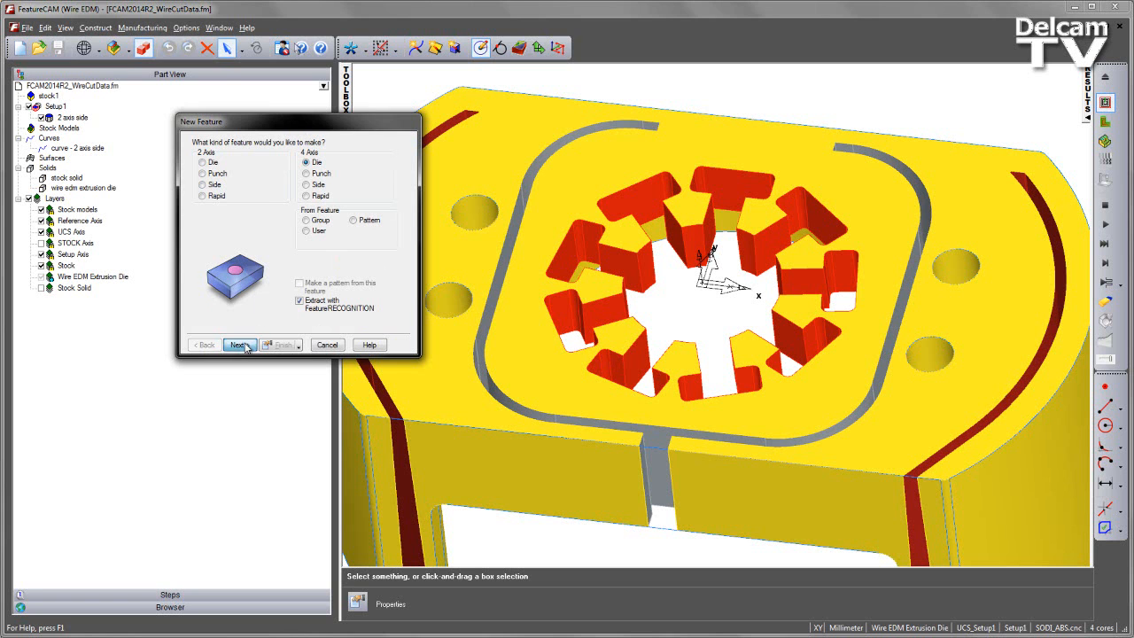
Create a recognised 4 Axis Die feature extracted from the picked solid faces
left_click(239, 345)
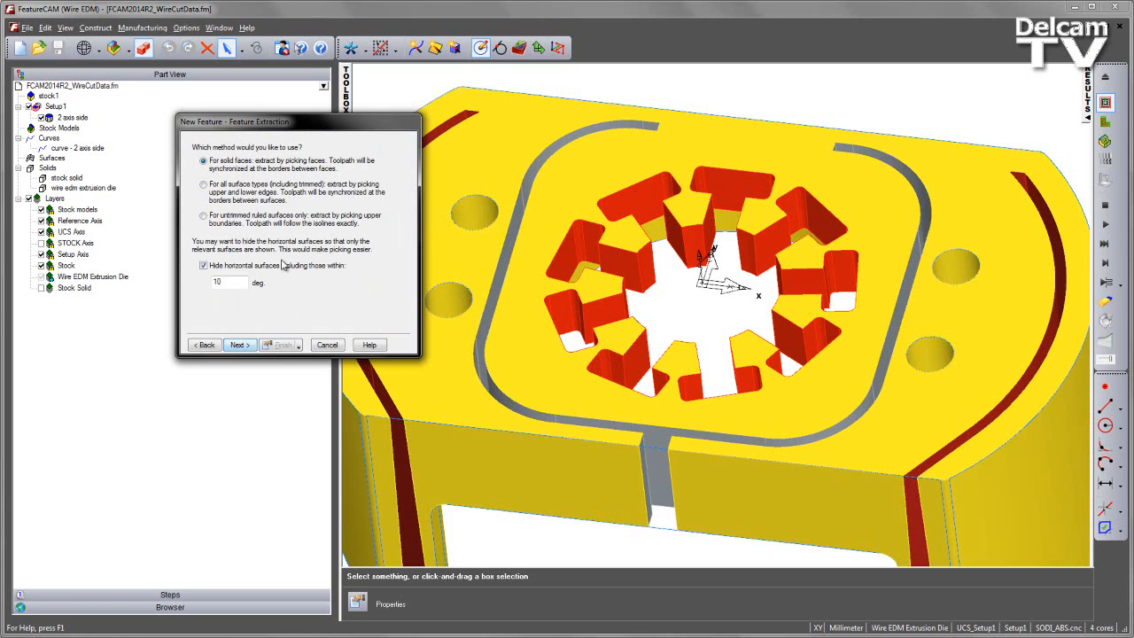
left_click(239, 345)
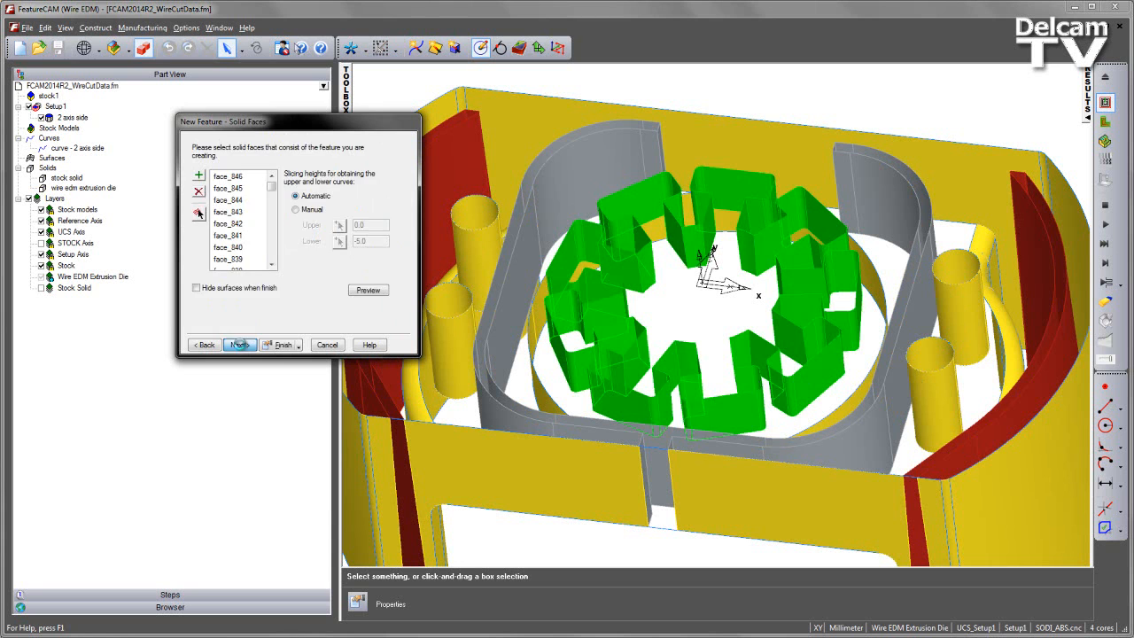
left_click(239, 345)
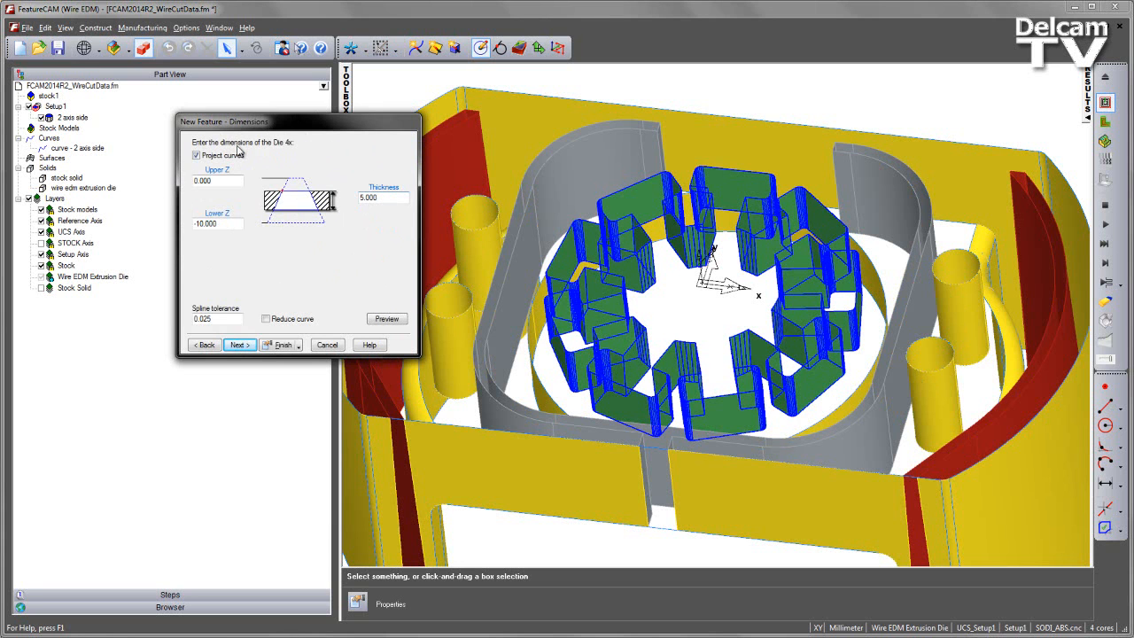
mouse_move(359, 240)
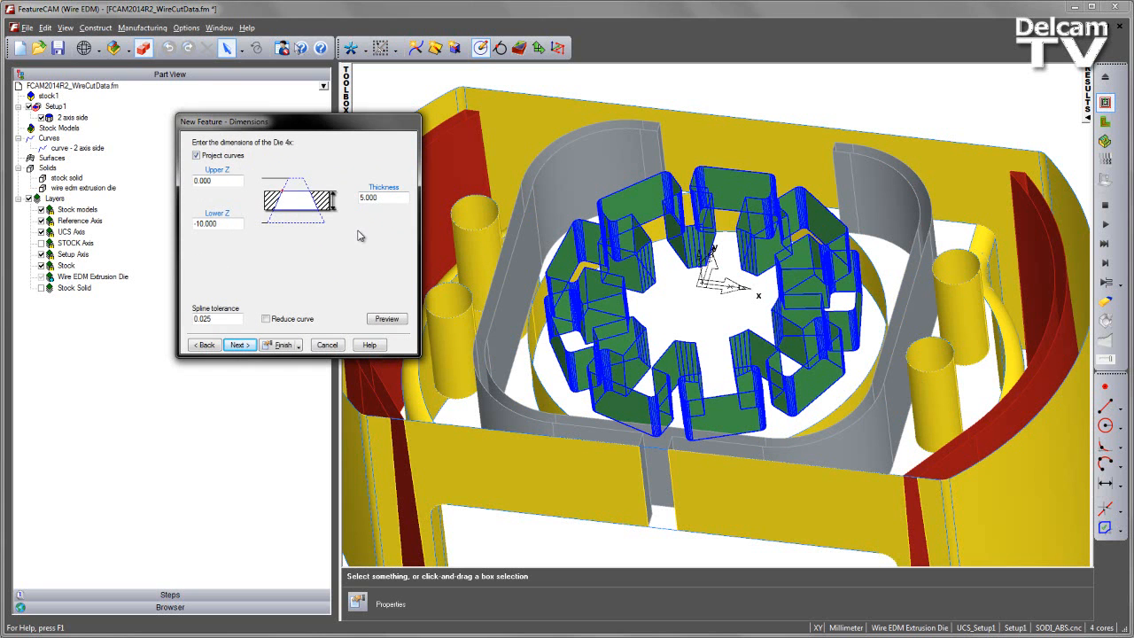
Uncheck Project curves on the Dimensions page and preview the 5 mm die
left_click(196, 155)
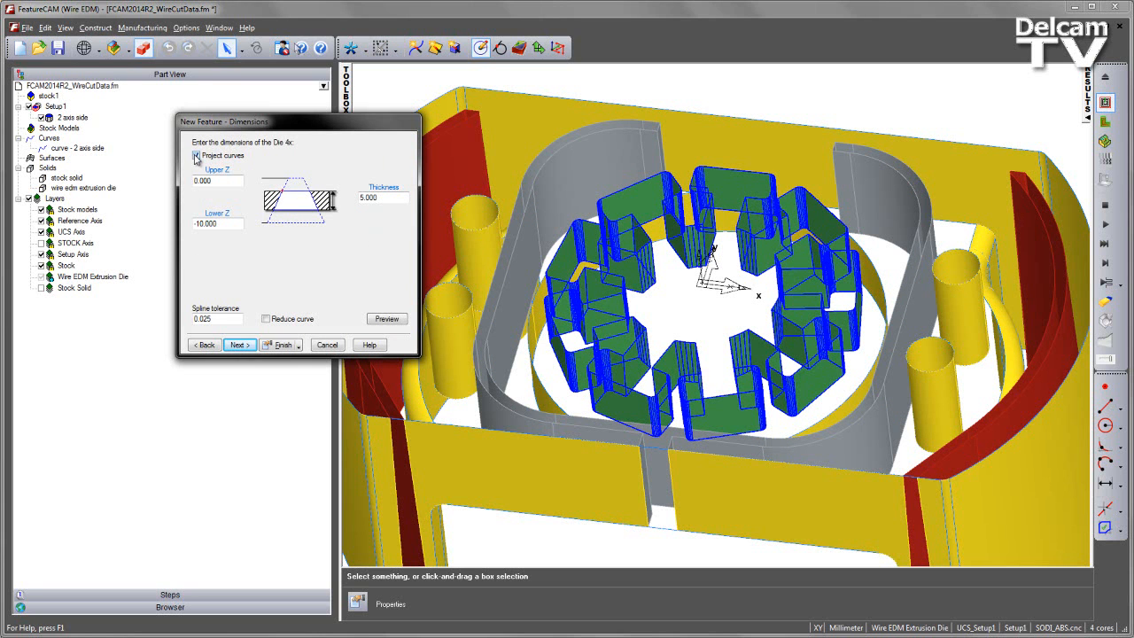
left_click(196, 155)
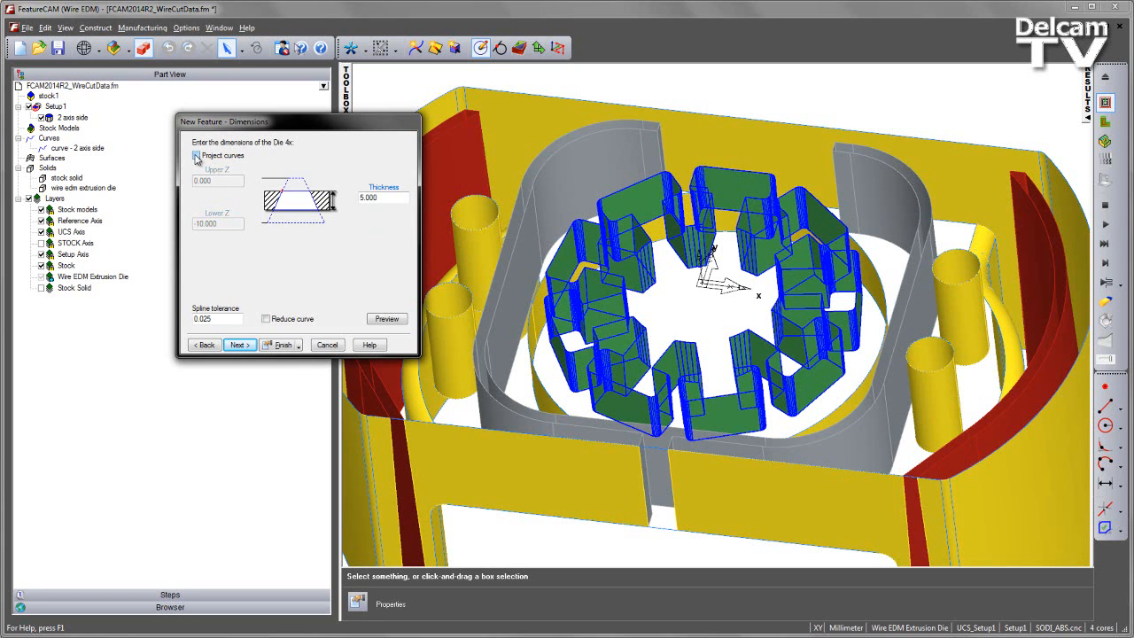
left_click(197, 155)
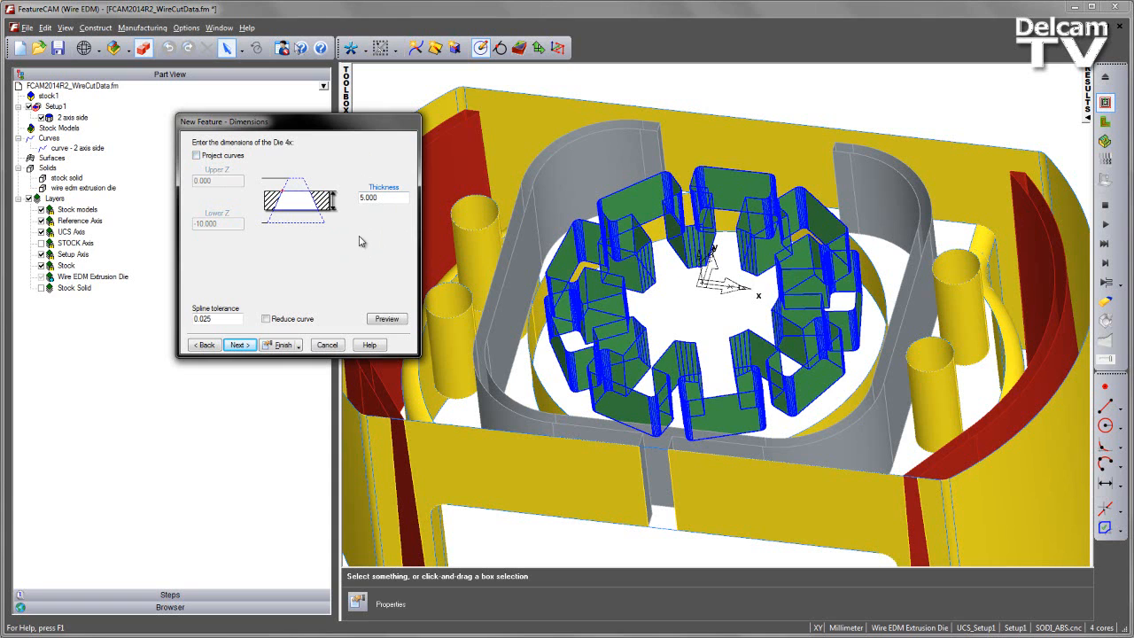
left_click(387, 318)
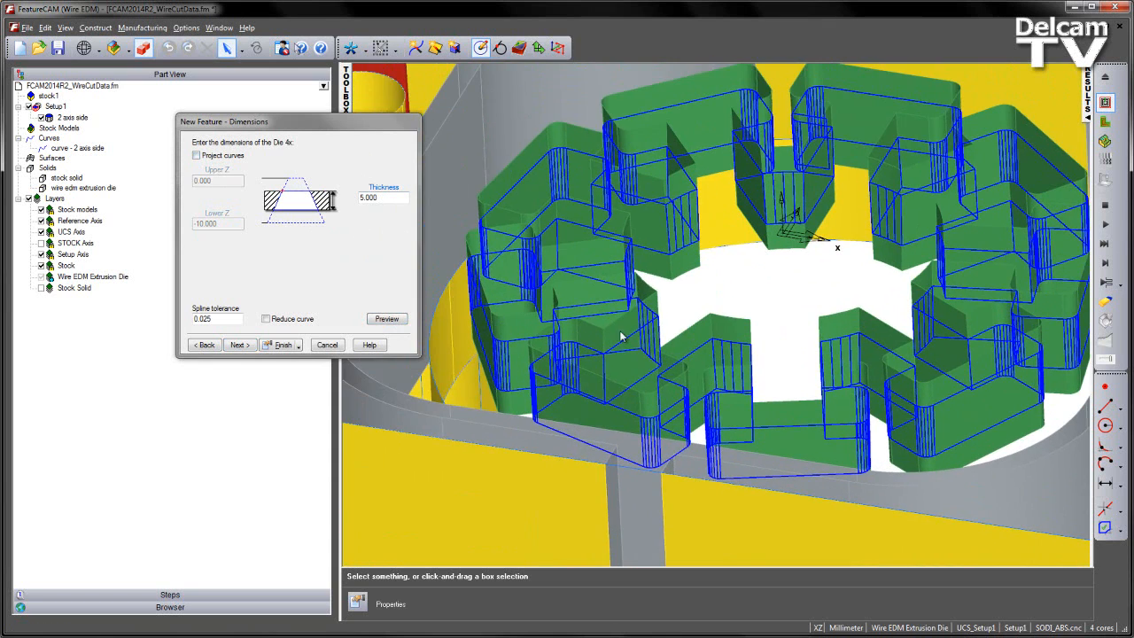
mouse_move(1014, 262)
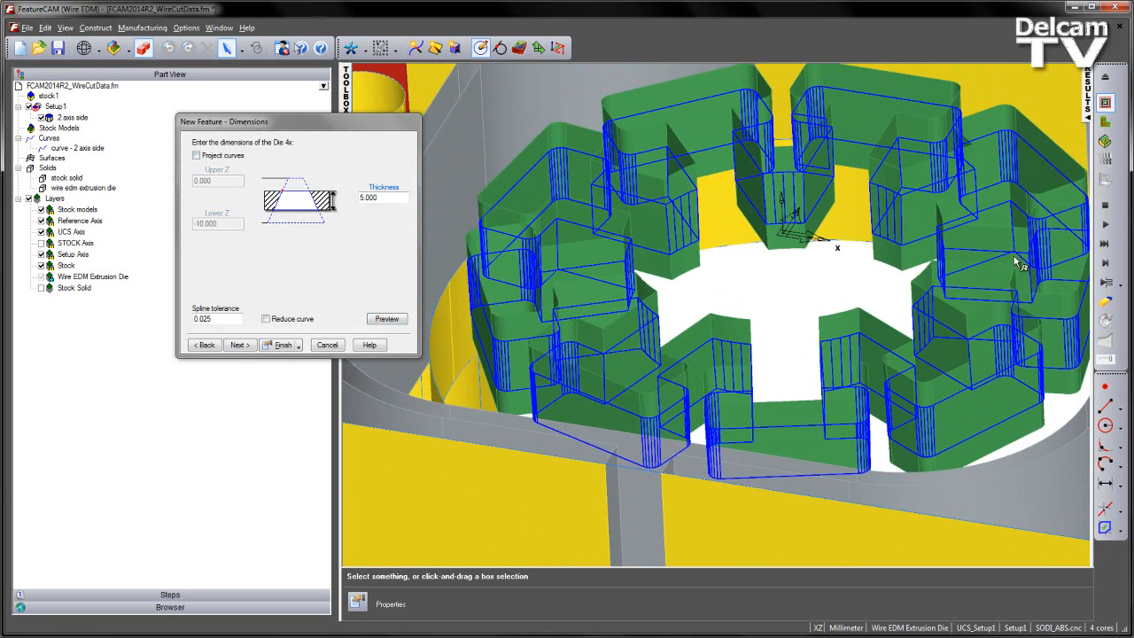
mouse_move(961, 212)
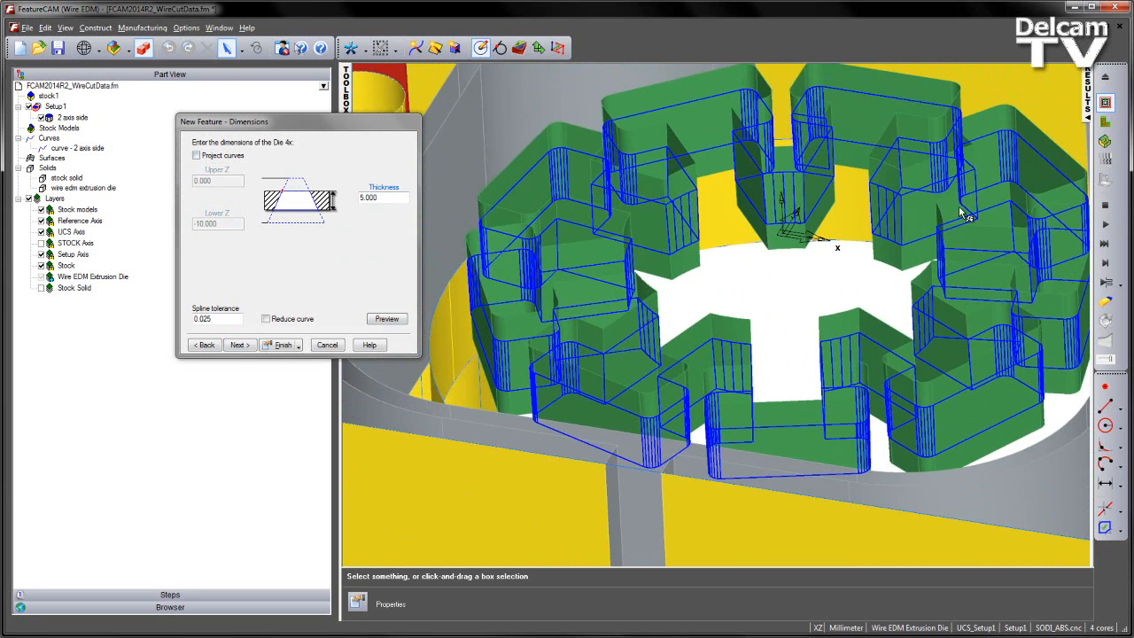
mouse_move(465, 191)
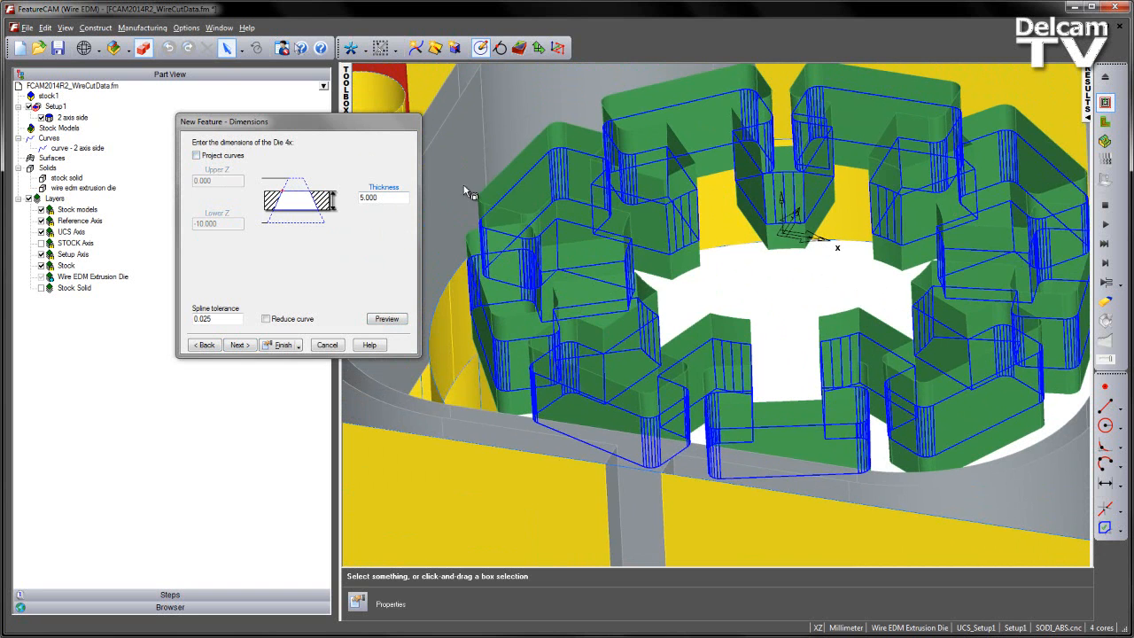
Enter a thickness of 10 and preview the taller die profile
type("10")
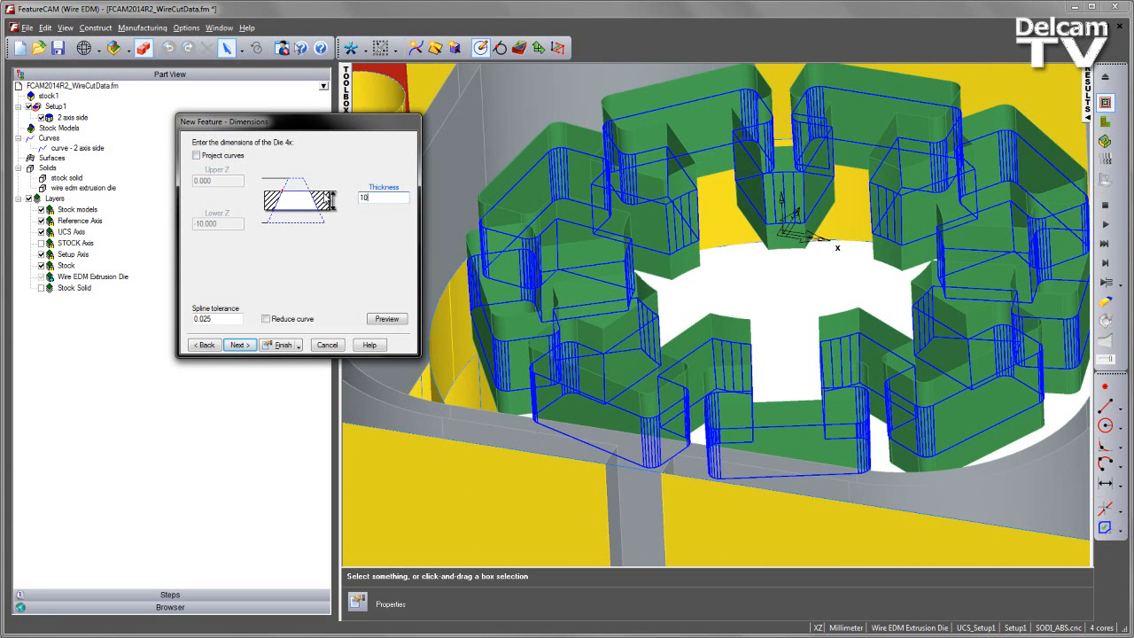
left_click(386, 318)
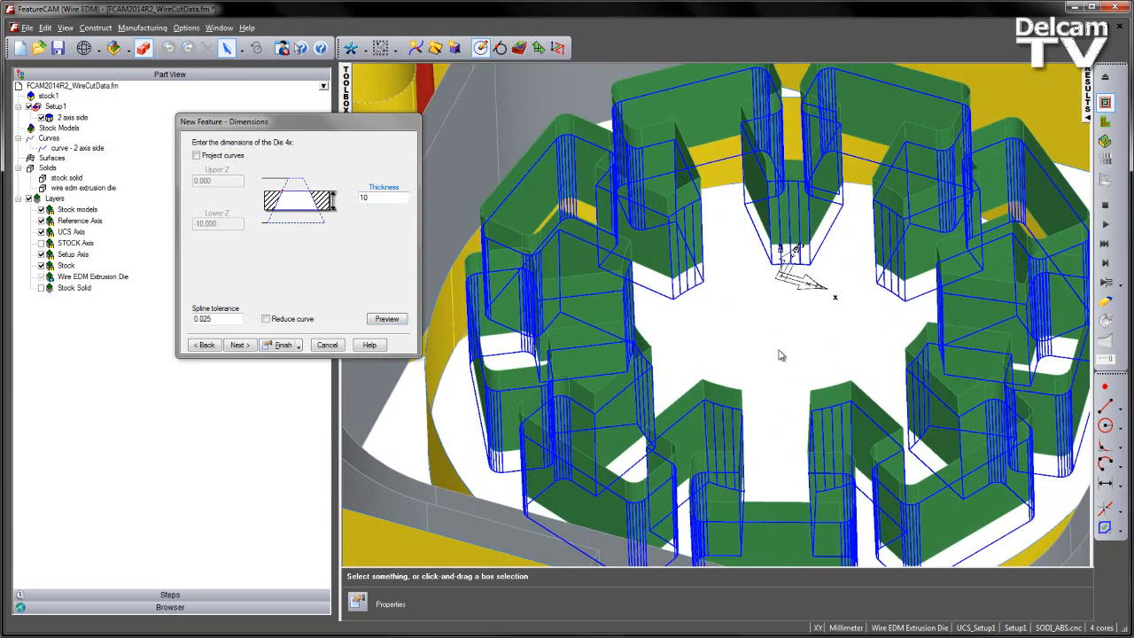
mouse_move(764, 352)
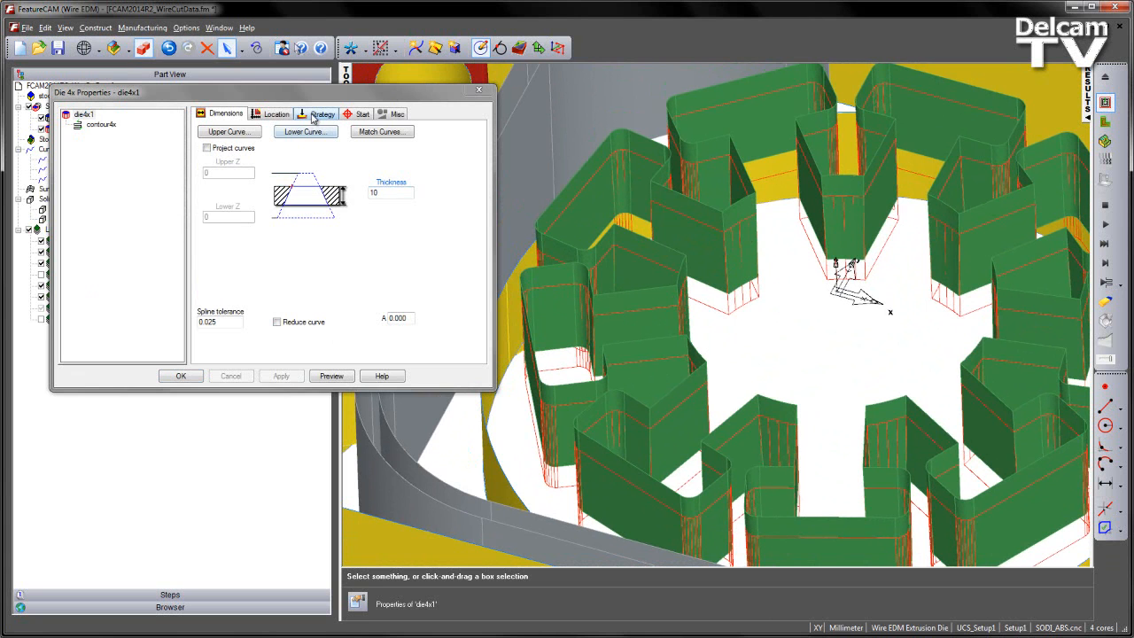
Change the die4x1 Relative Position Z from -2.5 to 0
left_click(276, 113)
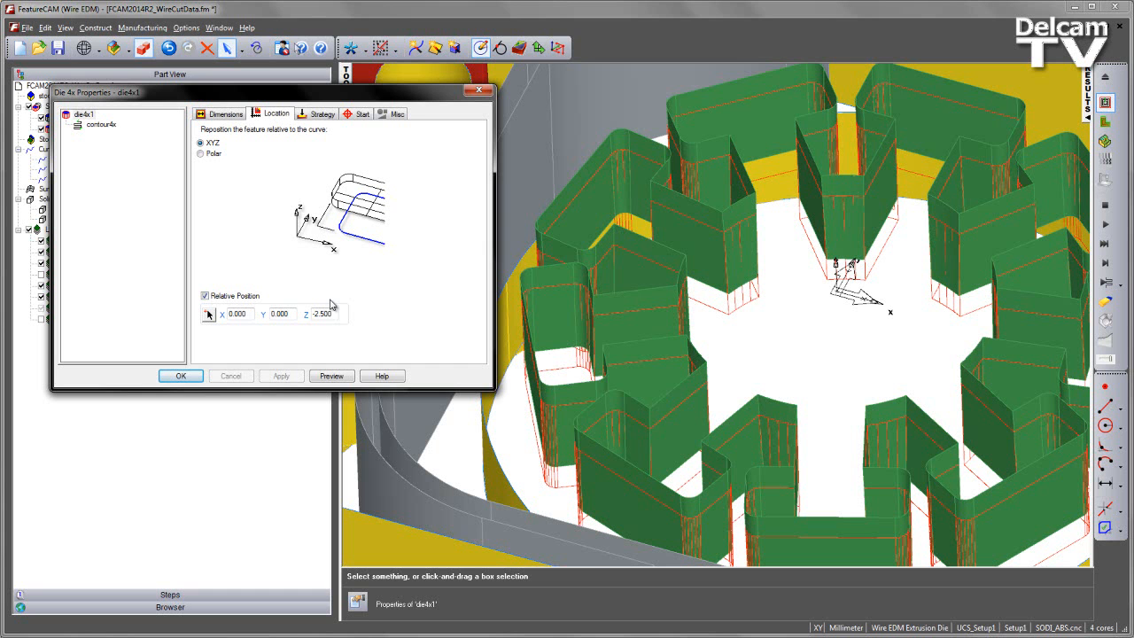
type("0")
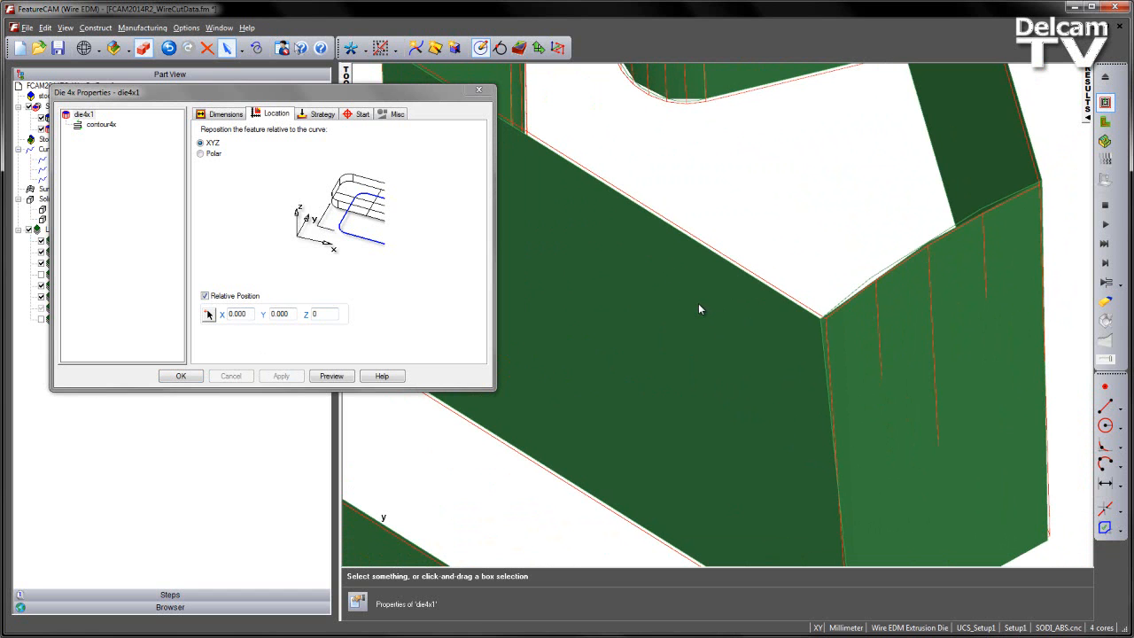
Apply the zero Z offset and close Die 4x Properties
left_click(180, 375)
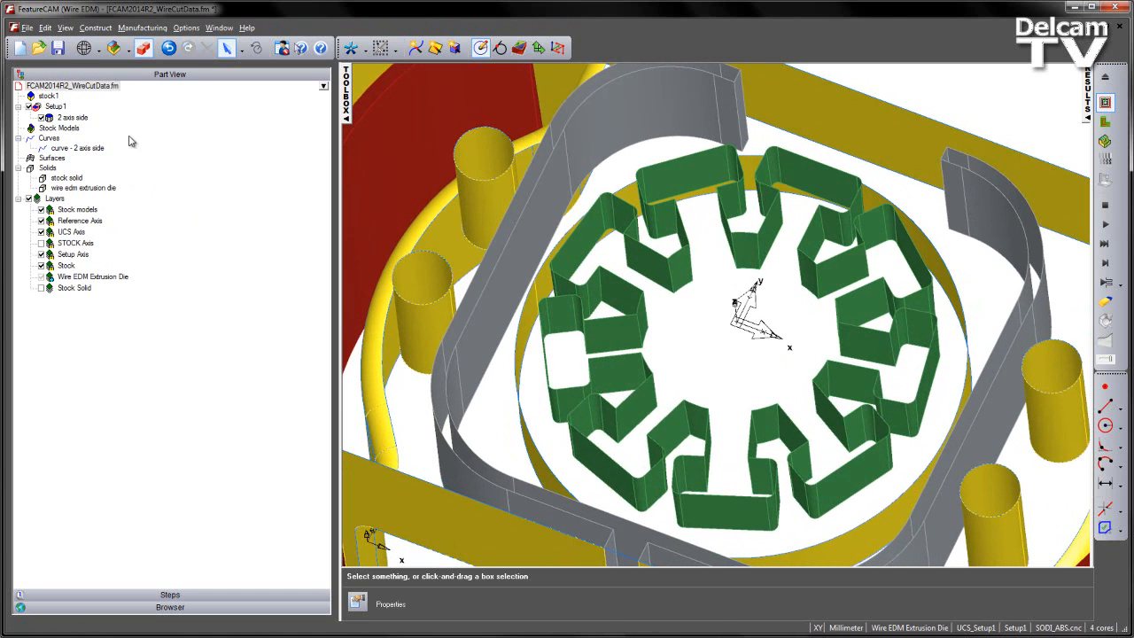
In stock1's Condition settings choose STEEL, 0.200 mm Generic wire and Sodick_MK21
left_click(48, 96)
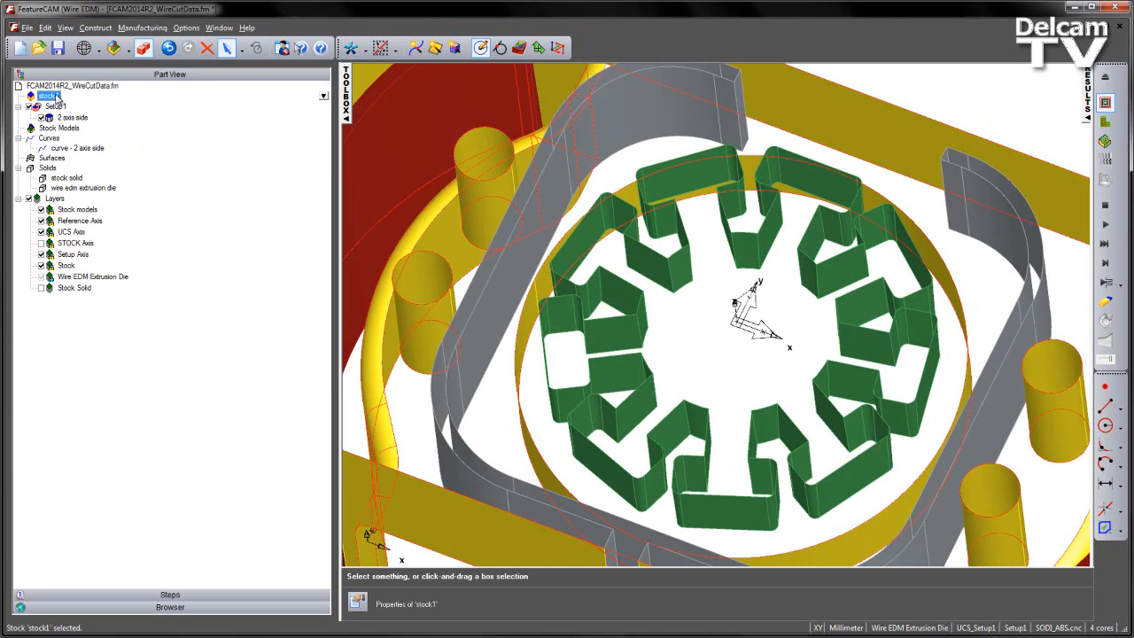
double_click(49, 96)
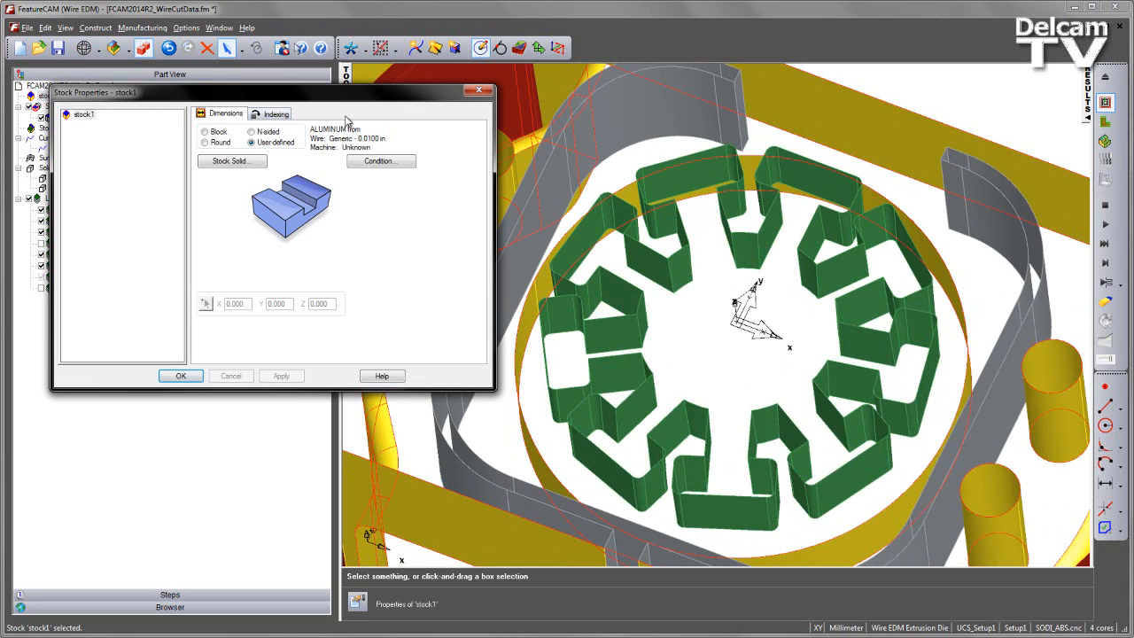
mouse_move(381, 161)
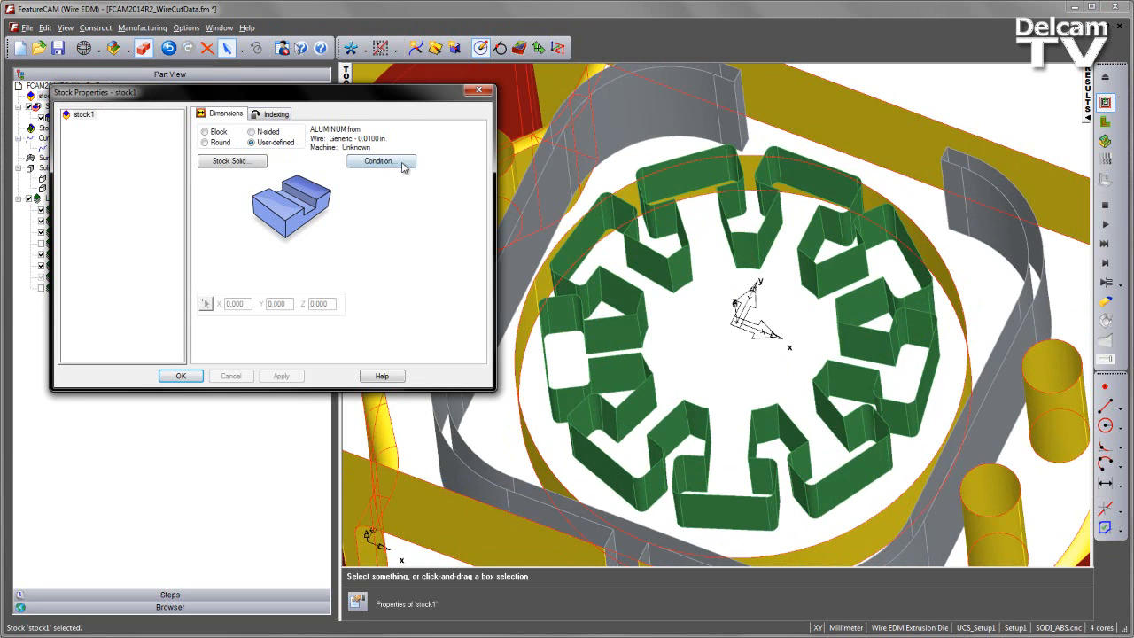
left_click(379, 162)
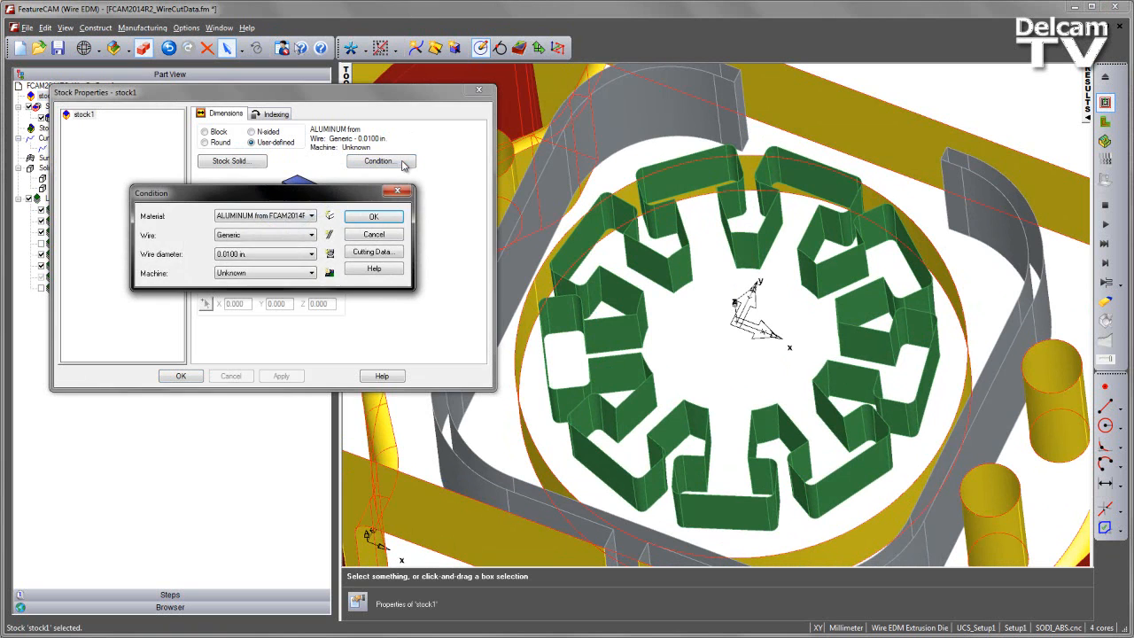
left_click_drag(151, 192, 274, 207)
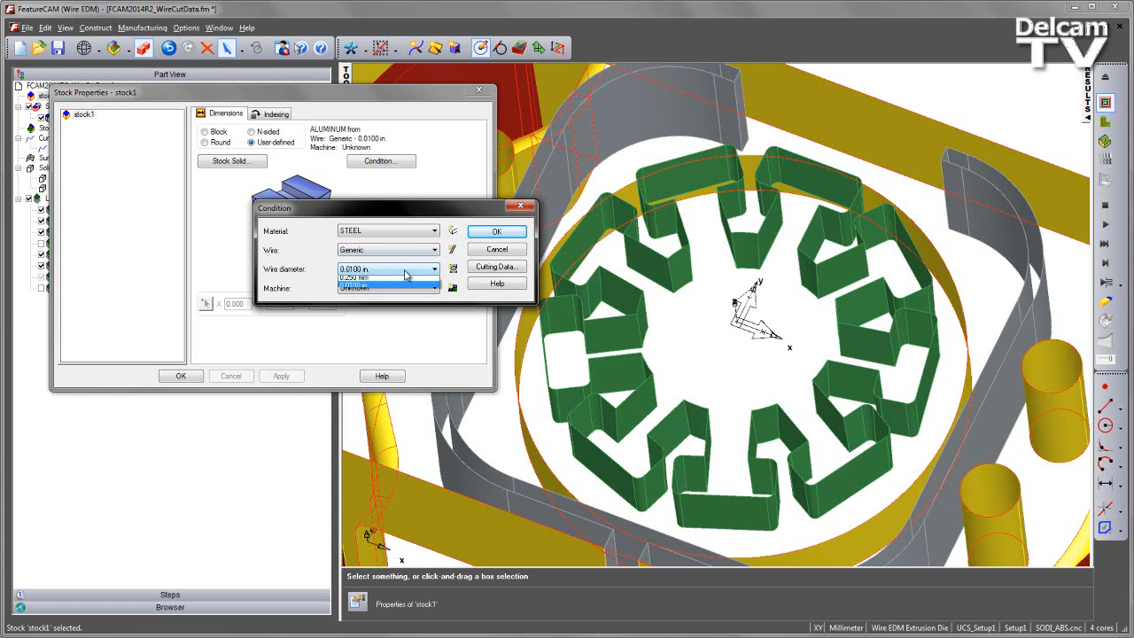
left_click(376, 277)
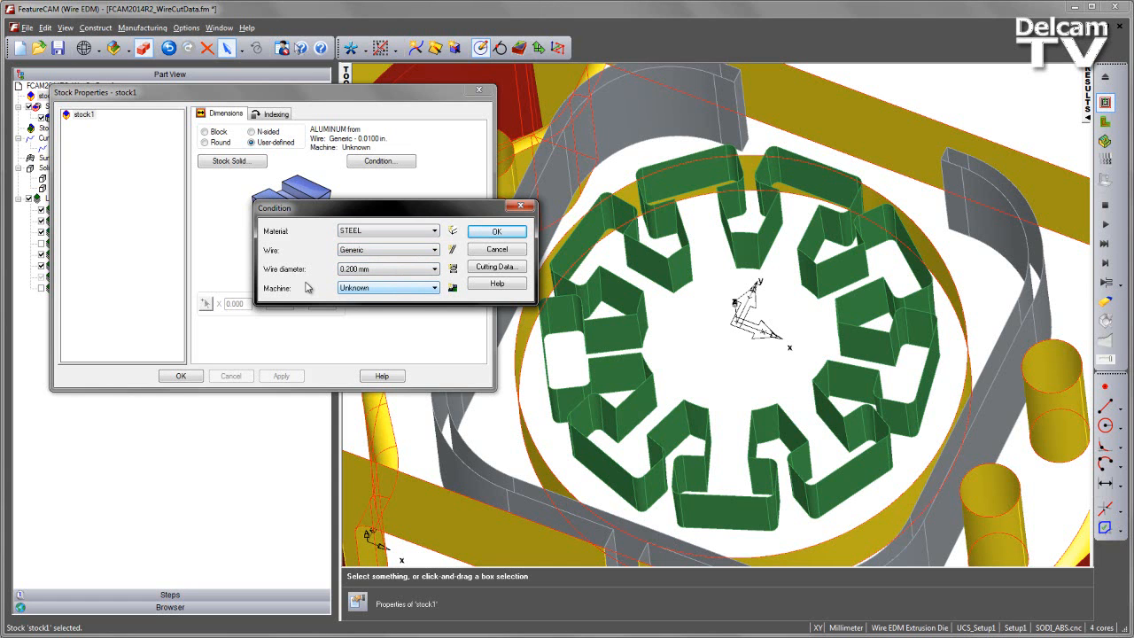
mouse_move(391, 290)
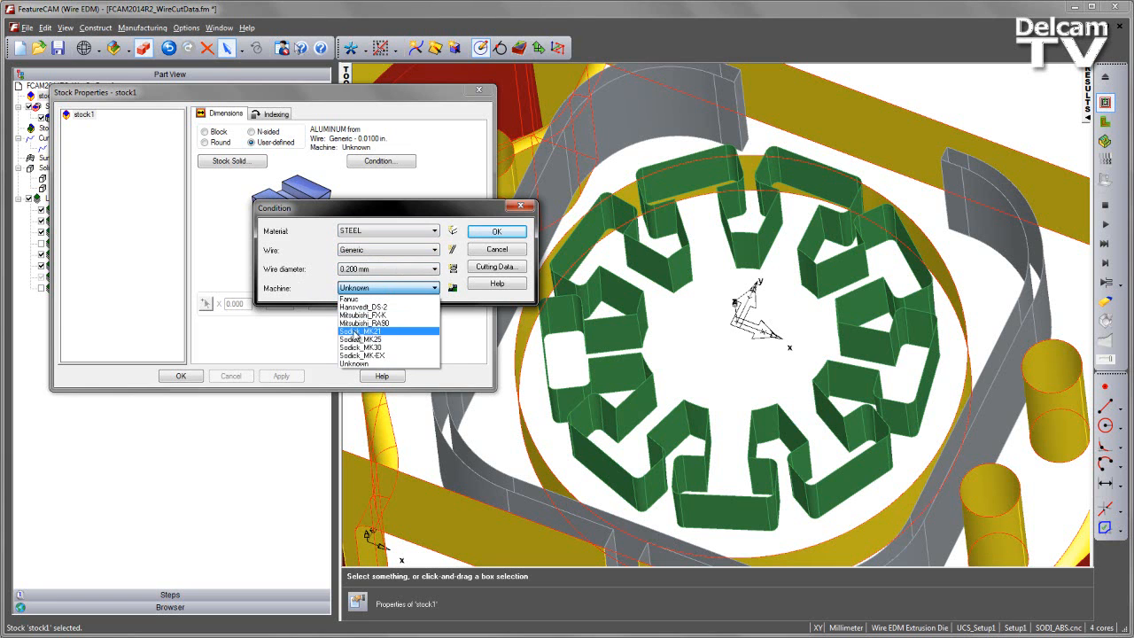
mouse_move(385, 335)
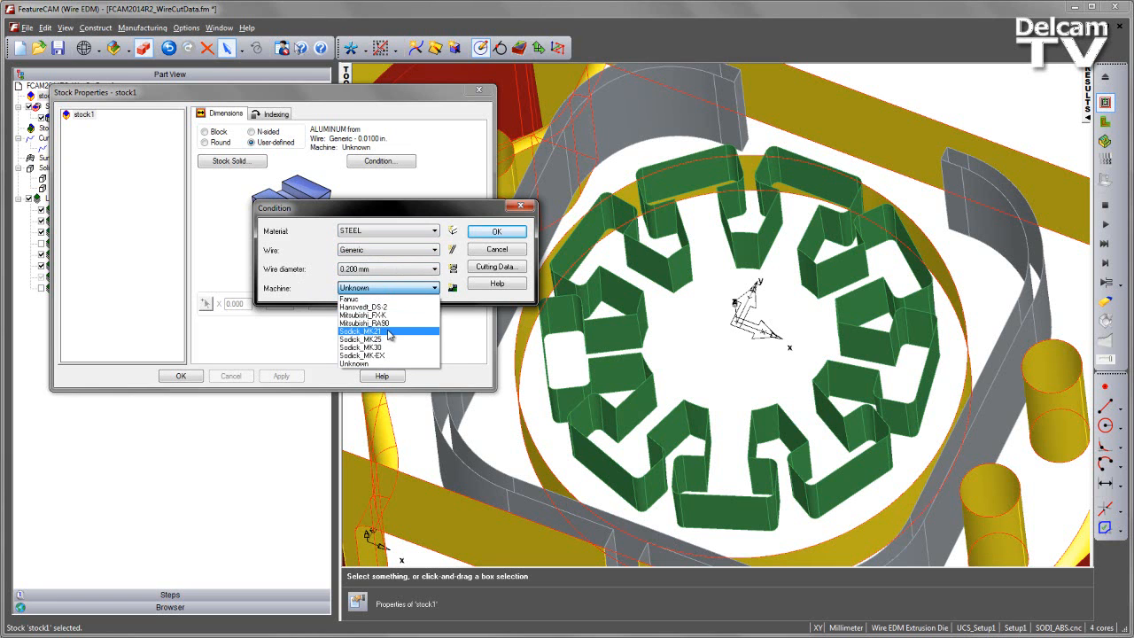
left_click(373, 330)
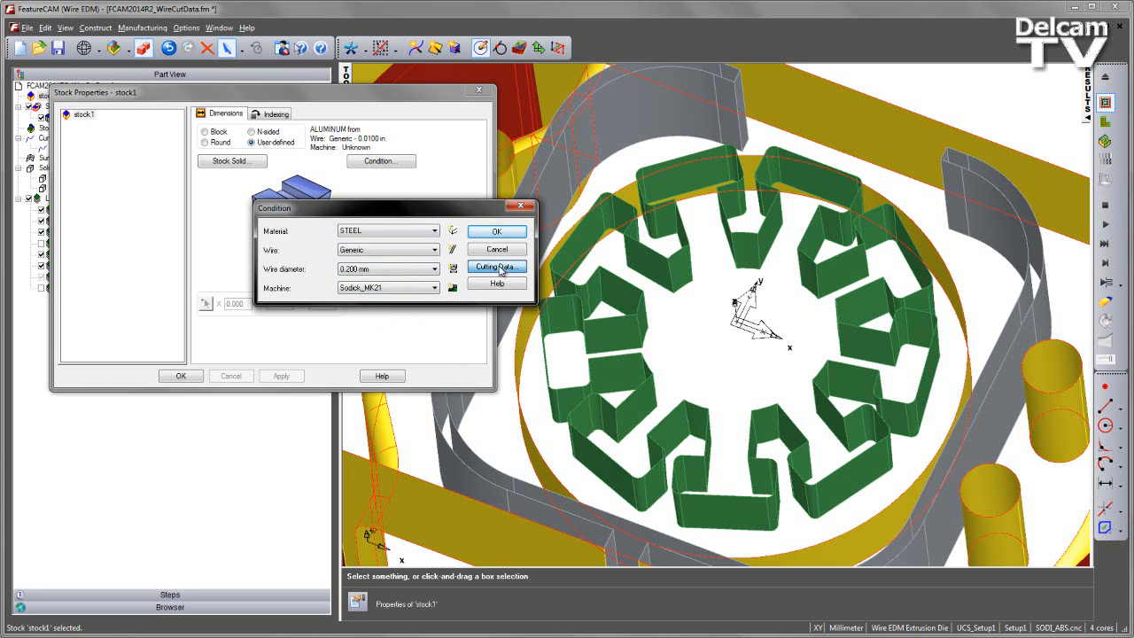
left_click(496, 267)
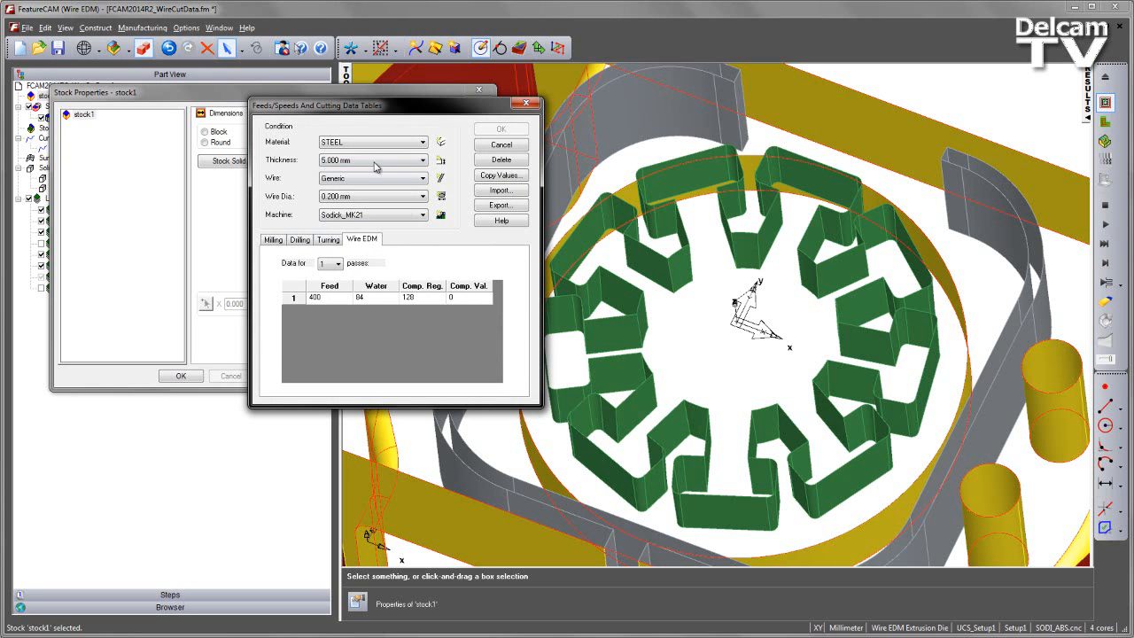
left_click(422, 161)
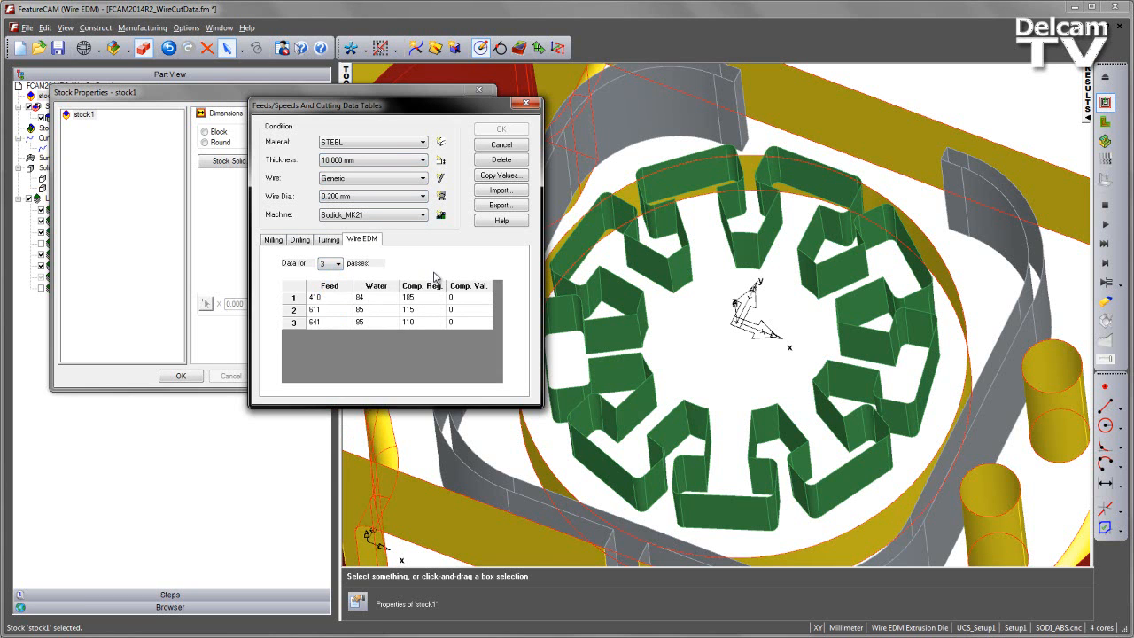
mouse_move(423, 348)
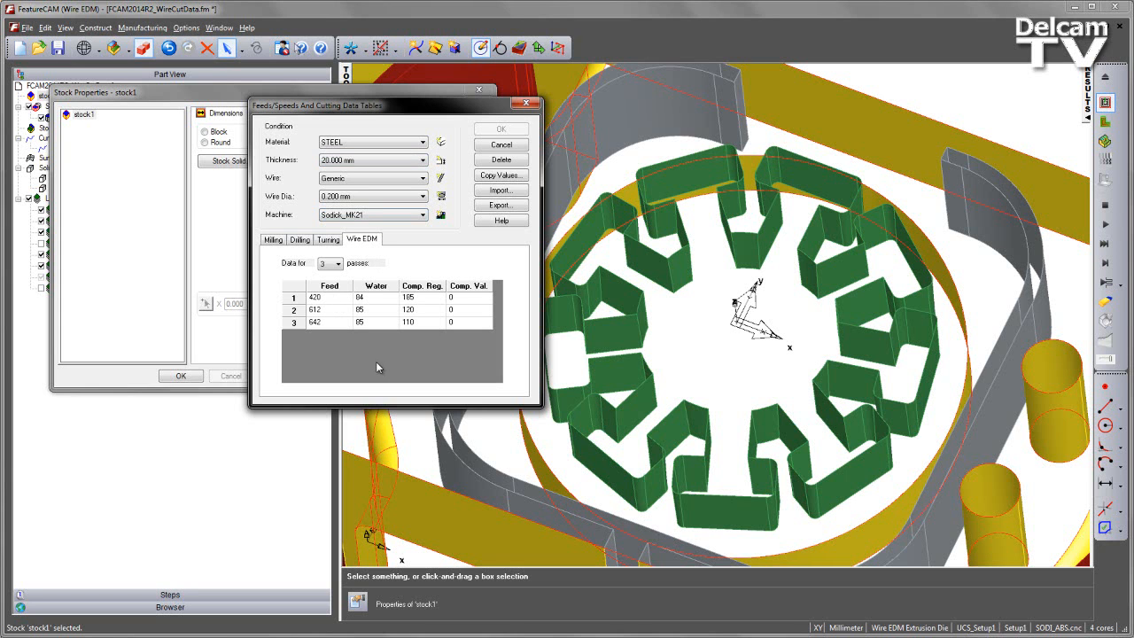
left_click(501, 144)
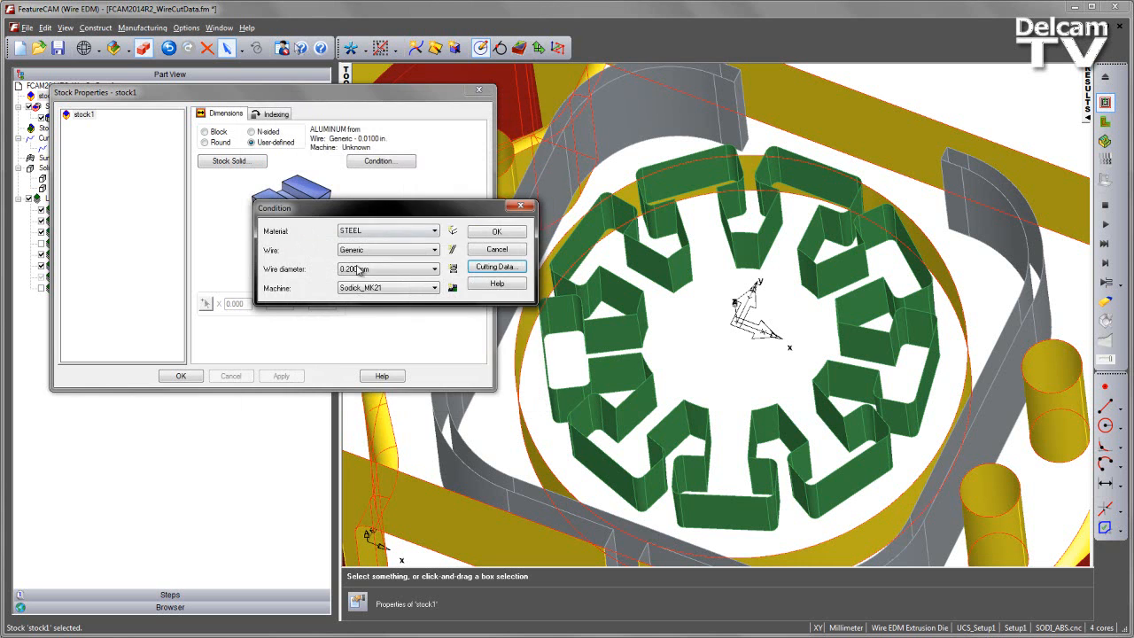
Apply the STEEL/Sodick stock condition and start a 4-axis die from solid faces, projecting Z 0 to -10
left_click(496, 231)
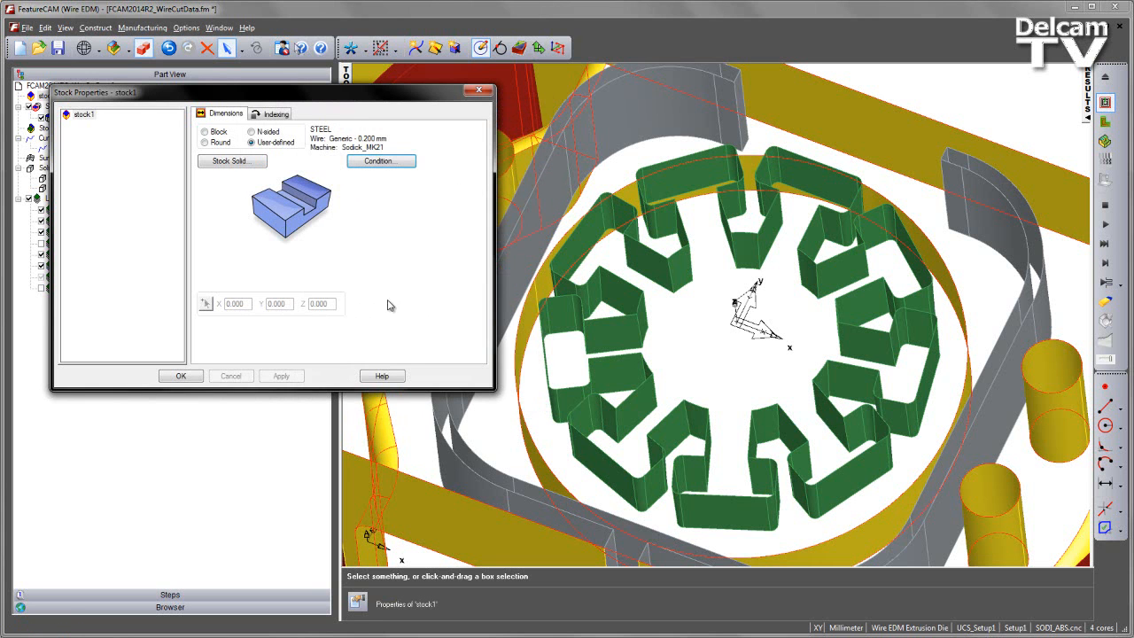
left_click(181, 376)
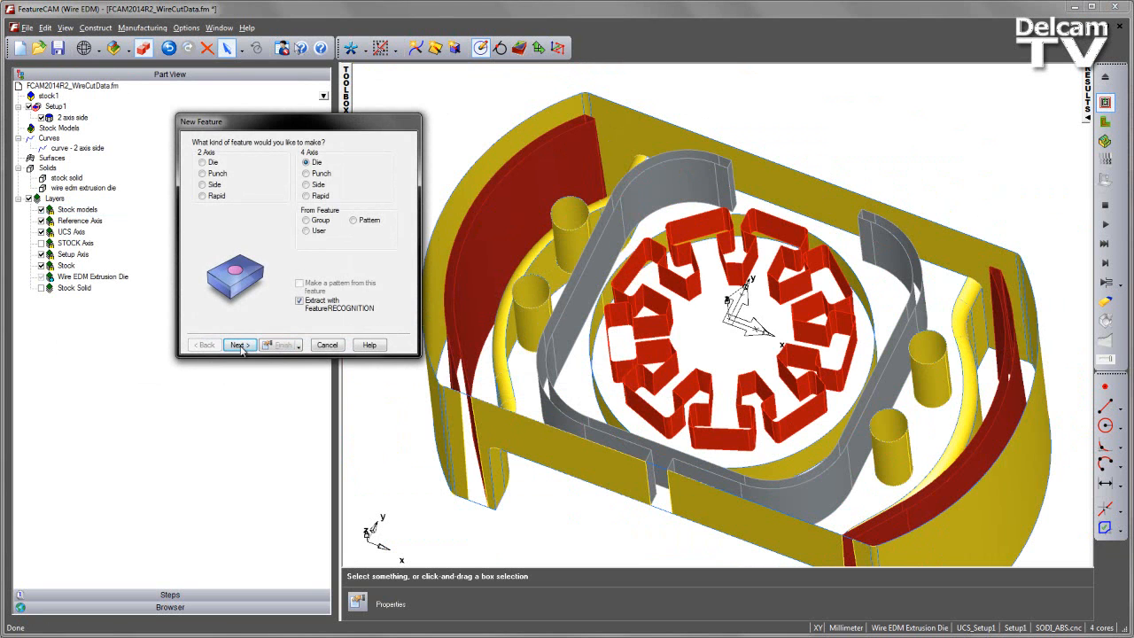
left_click(238, 345)
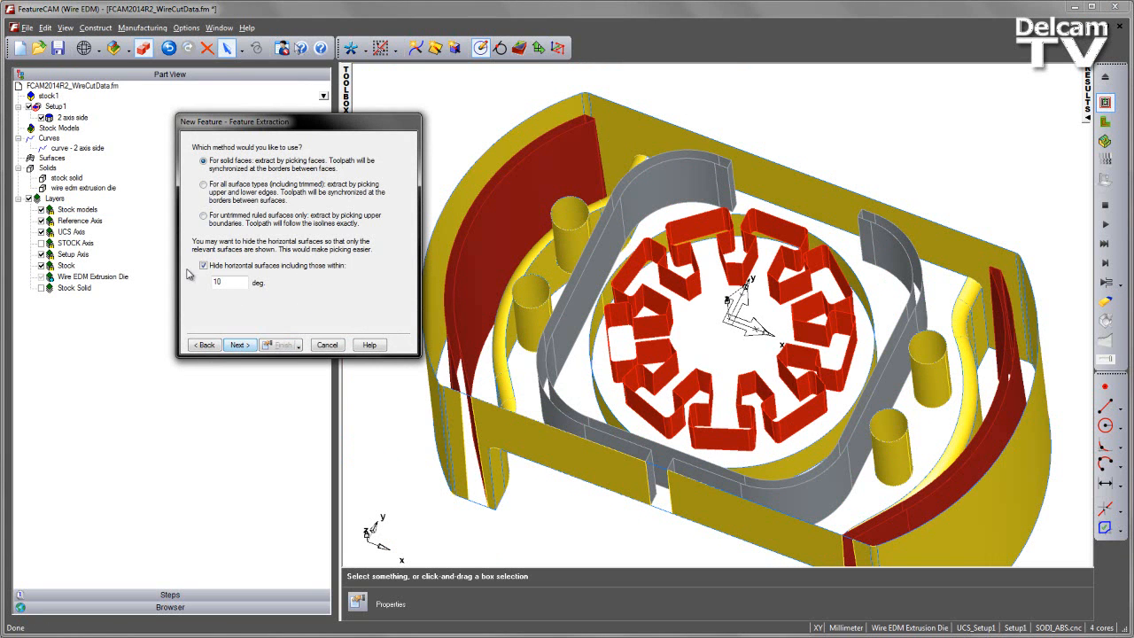
left_click(239, 343)
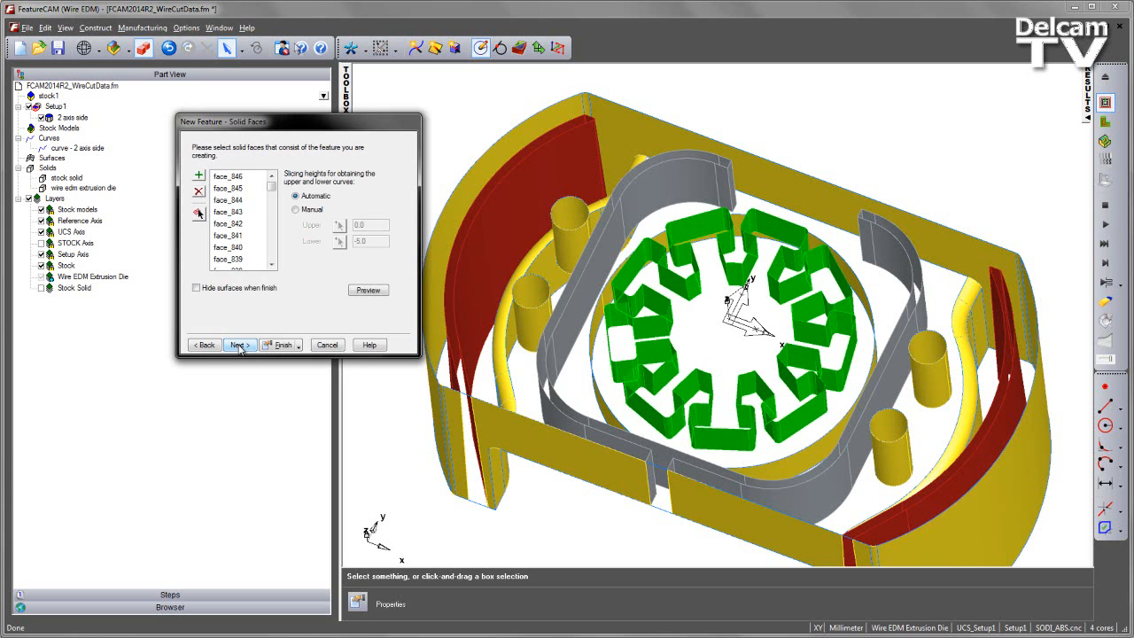
left_click(239, 344)
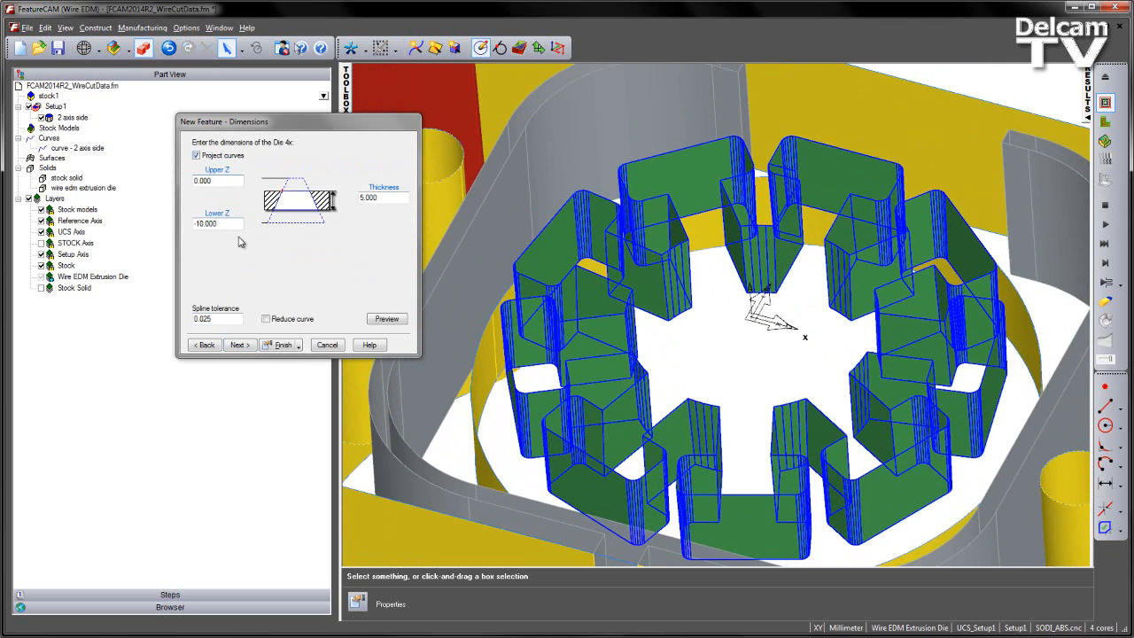
mouse_move(218, 177)
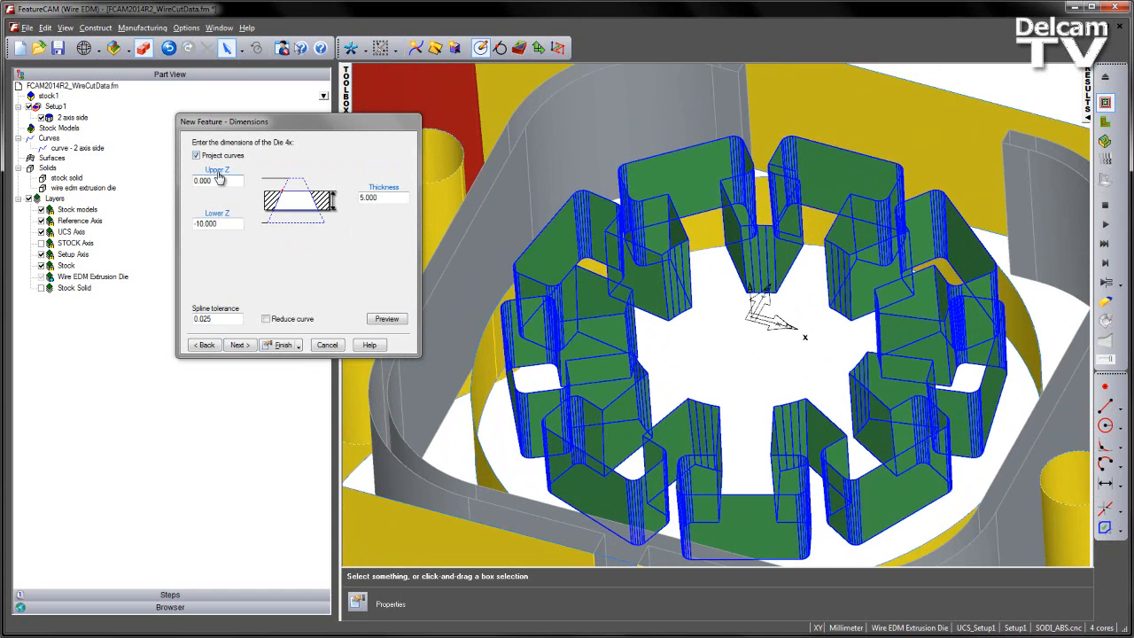
mouse_move(295, 279)
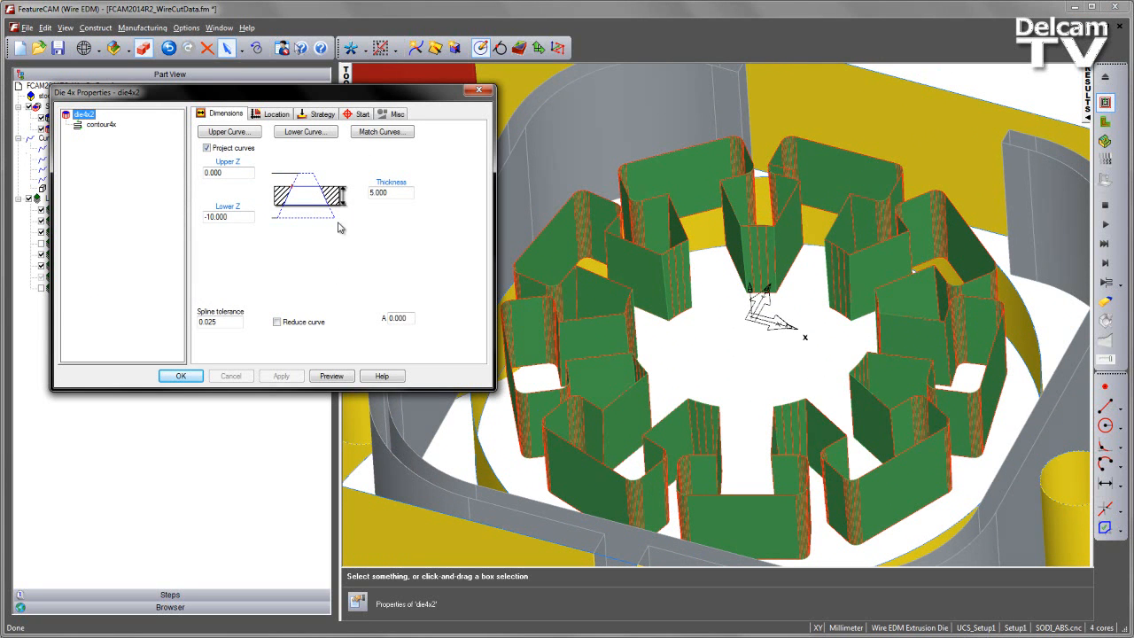
Set die4x2's strategy to three contour skim passes
left_click(321, 113)
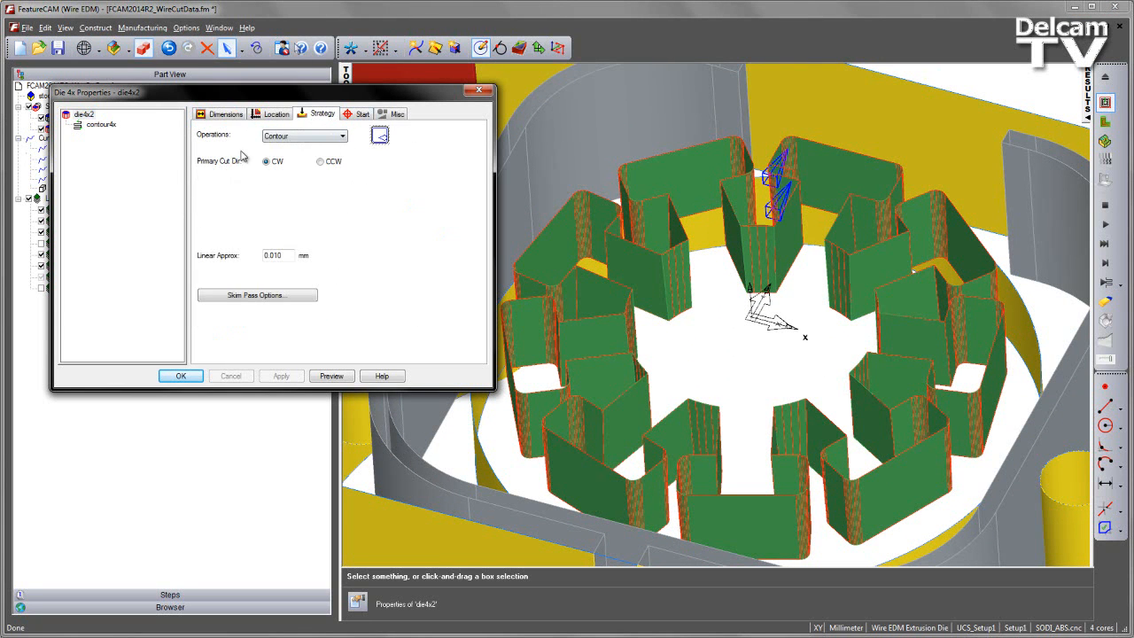
left_click(257, 294)
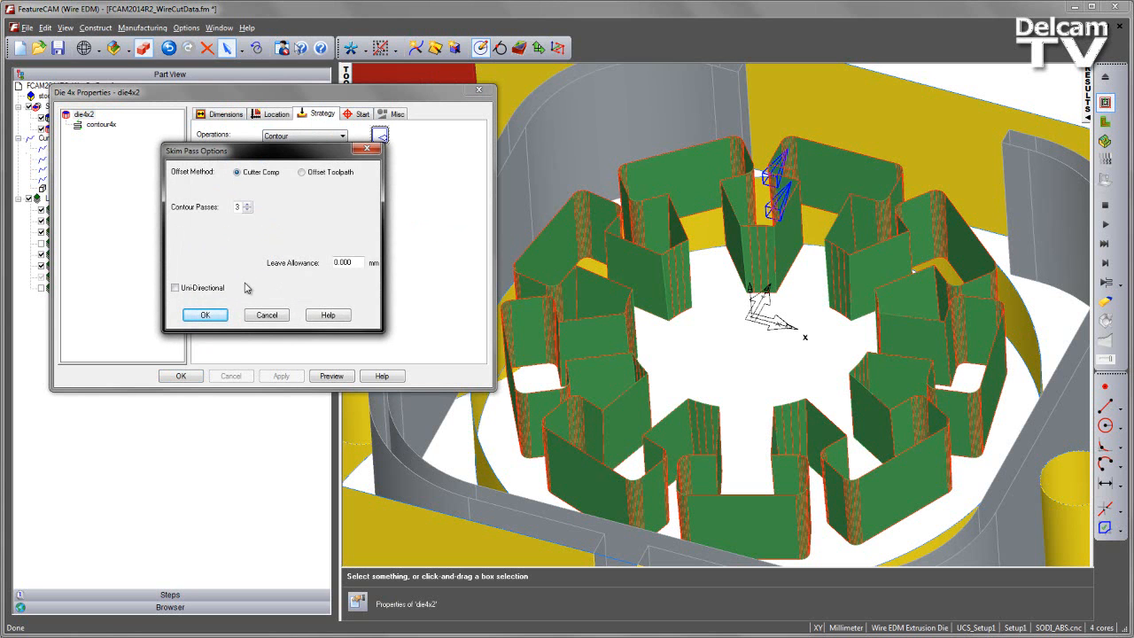
left_click(266, 315)
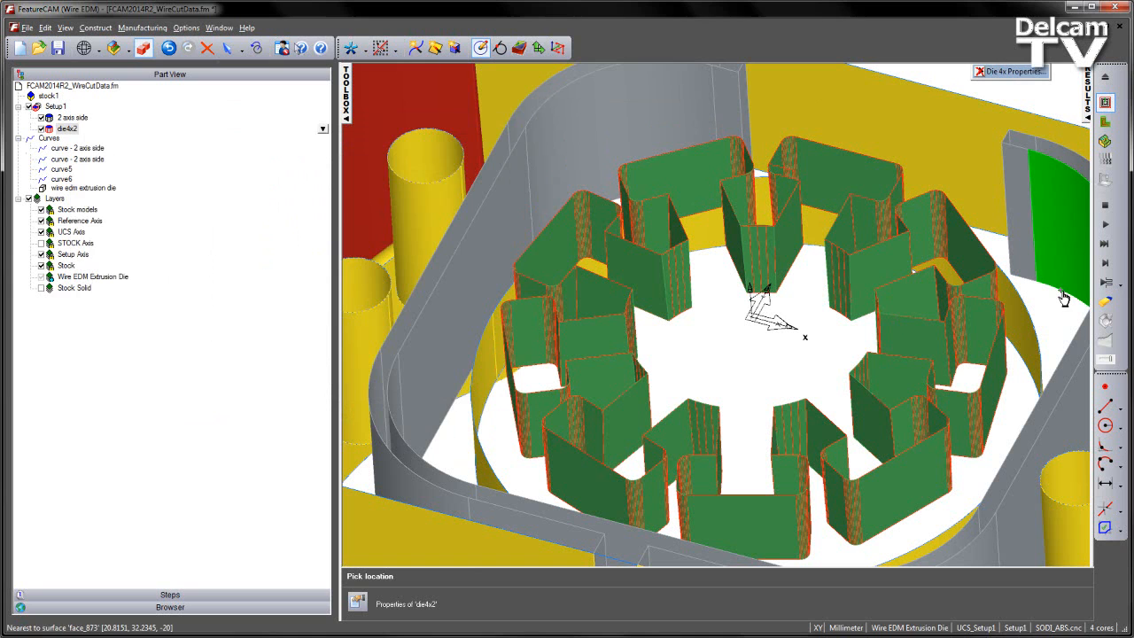
Review die4x2's contour4x cutting data, then play the 3D wire EDM simulation
left_click(999, 68)
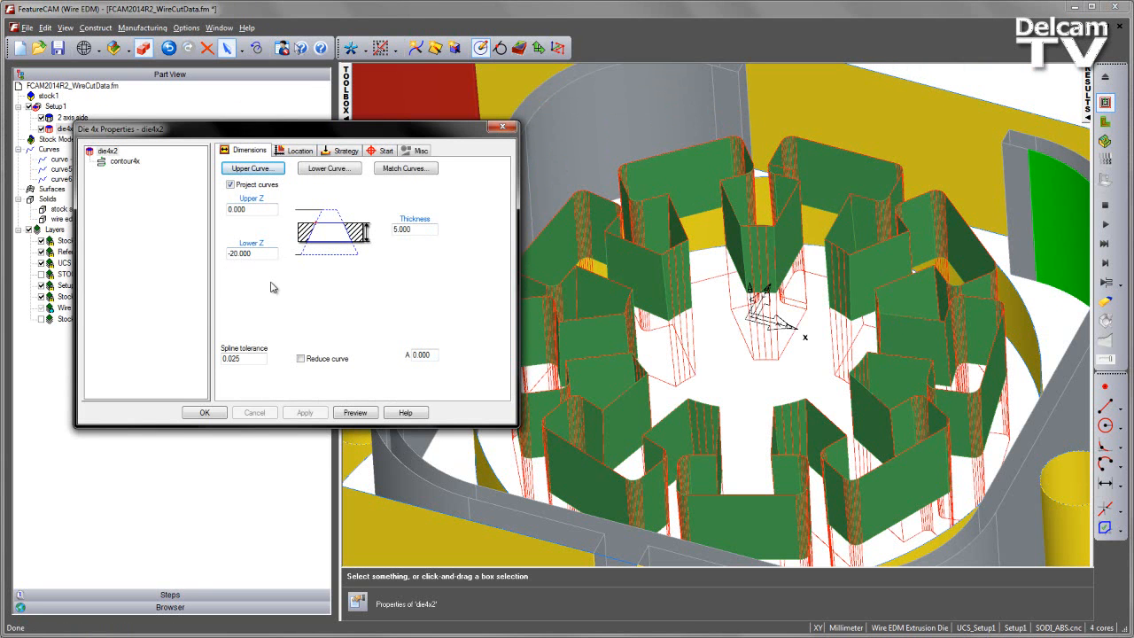
mouse_move(453, 186)
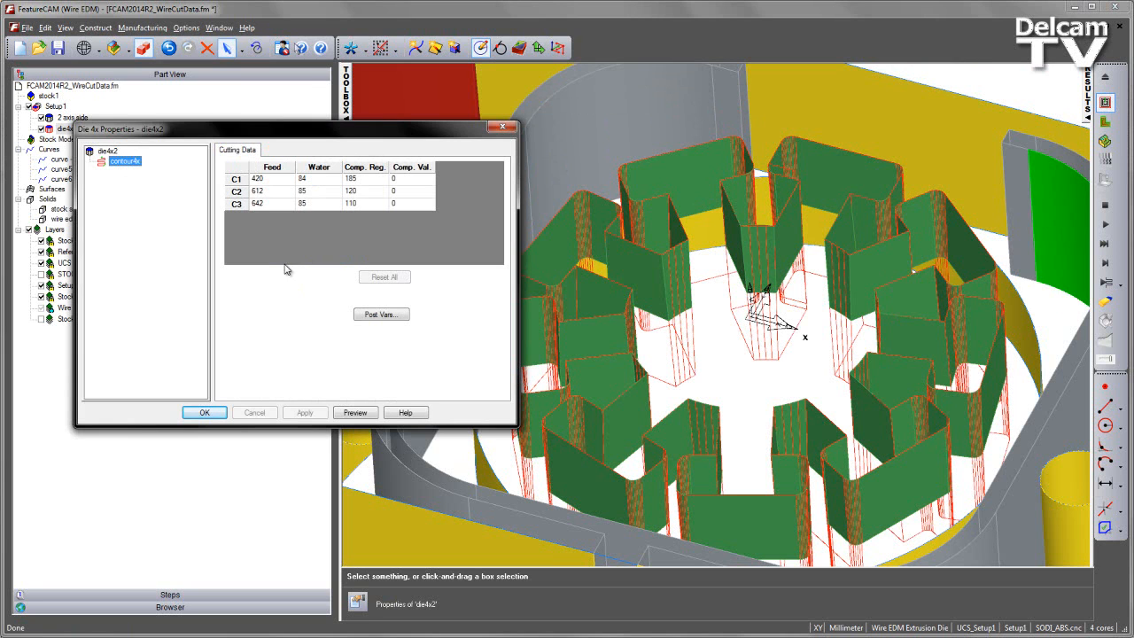
mouse_move(269, 301)
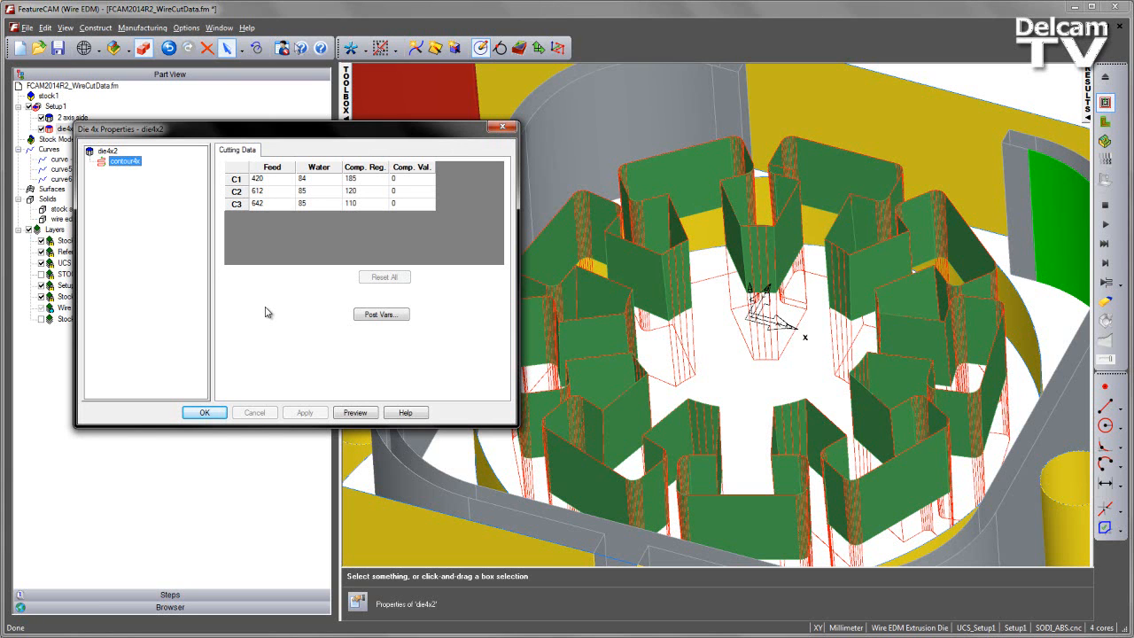
left_click(249, 151)
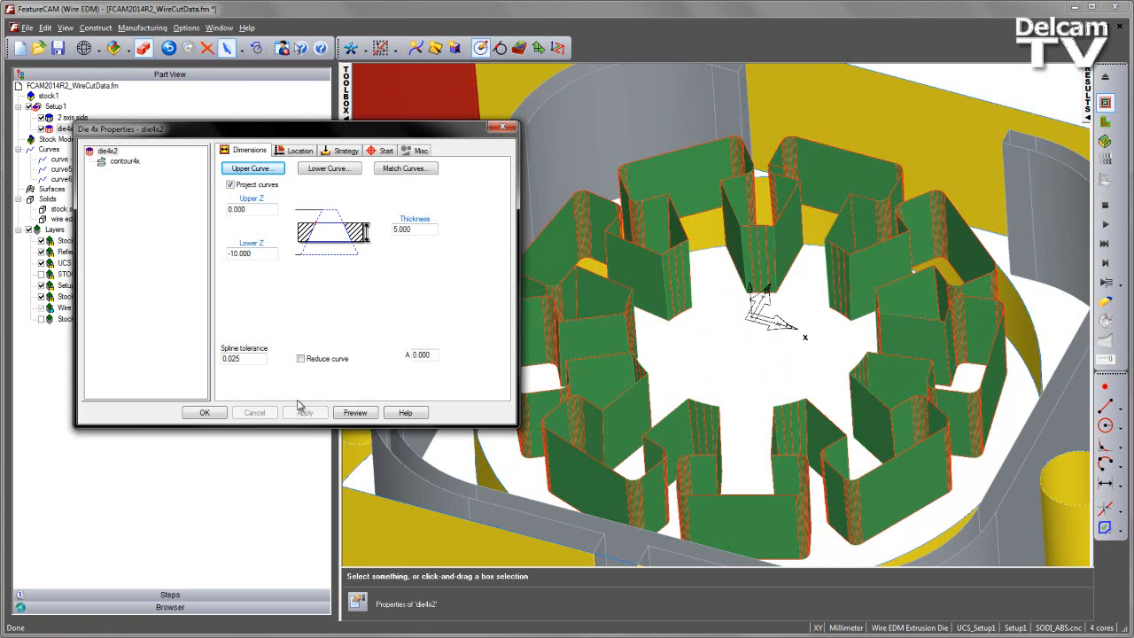
left_click(204, 412)
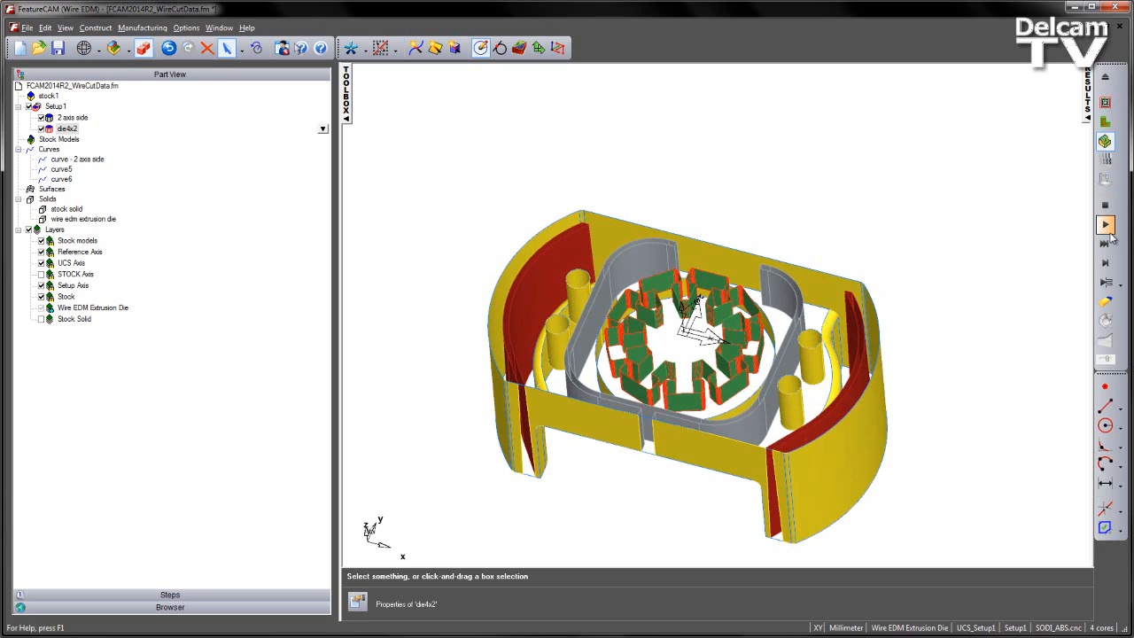
left_click(1105, 224)
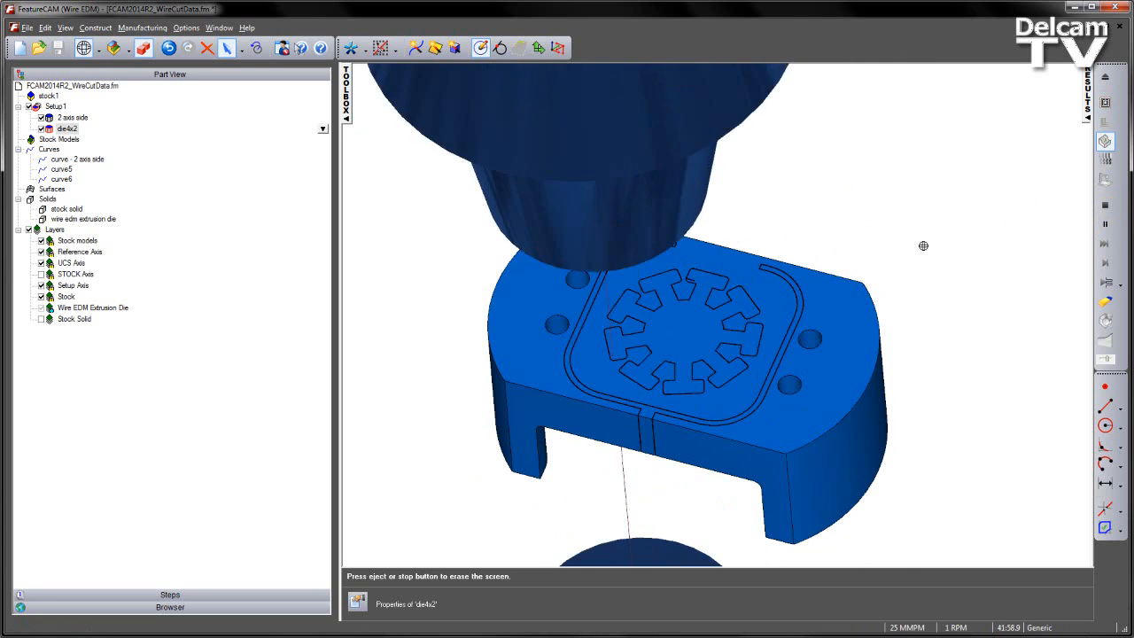